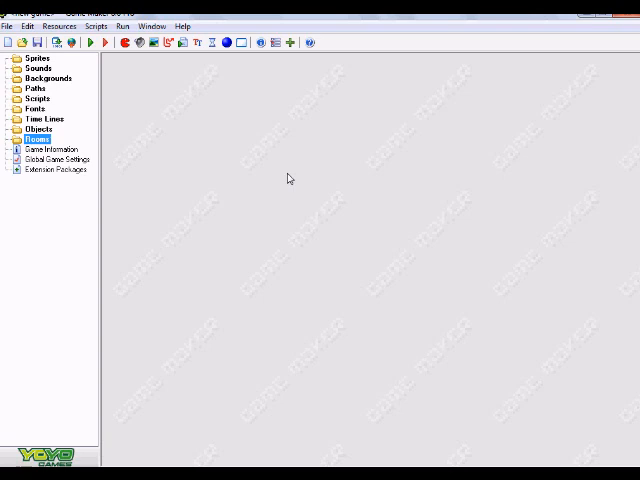
mouse_move(224, 78)
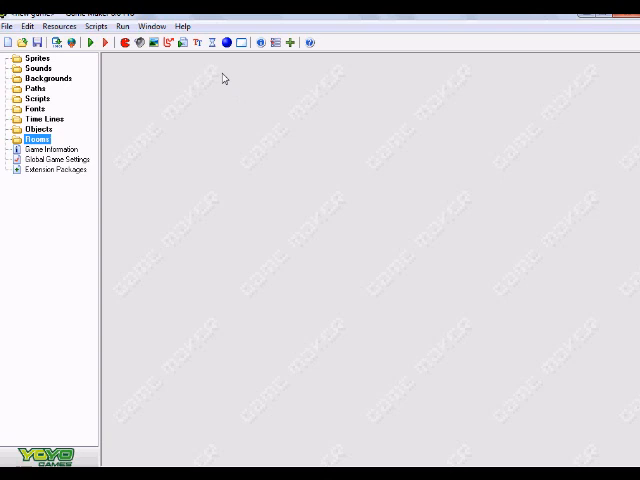
mouse_move(224, 64)
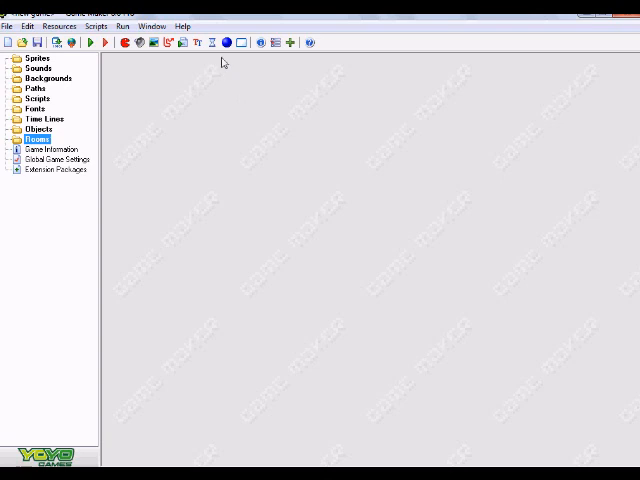
mouse_move(204, 64)
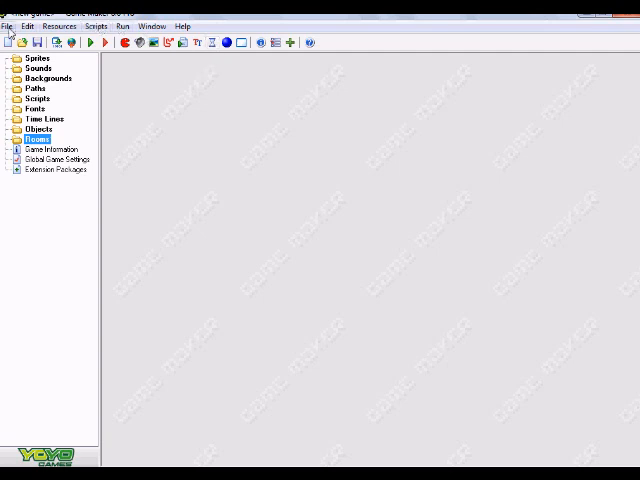
Step: Uncheck File > Advanced Mode and decline saving, switching the project to simple mode
left_click(8, 24)
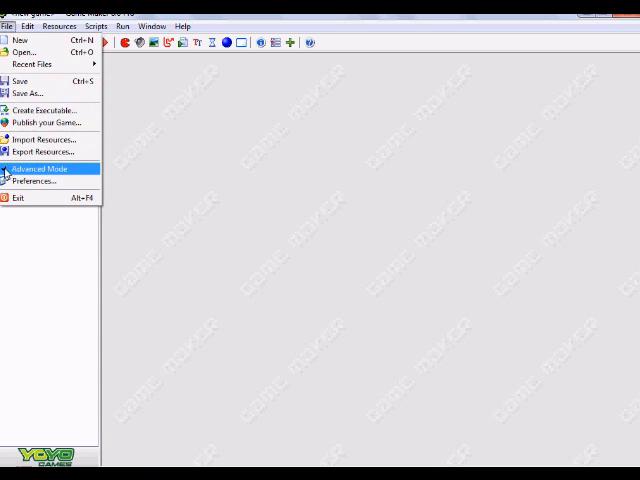
left_click(42, 168)
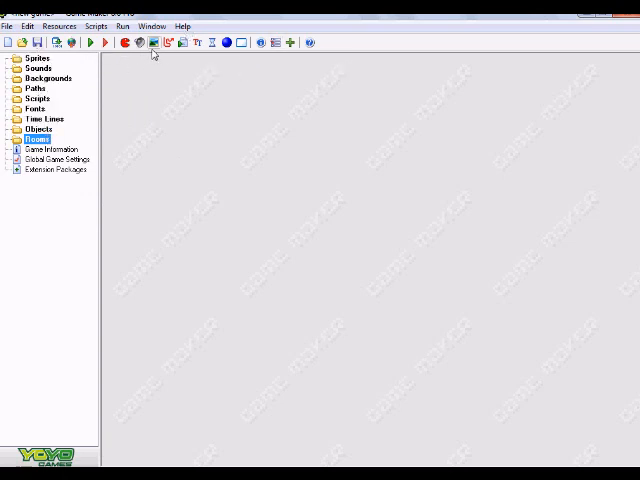
mouse_move(210, 44)
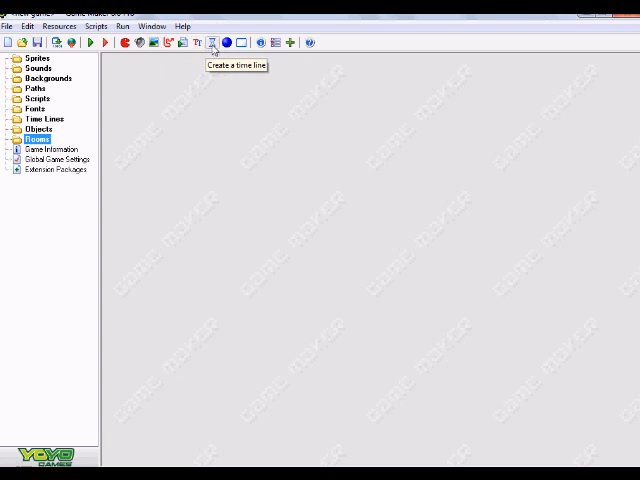
mouse_move(132, 72)
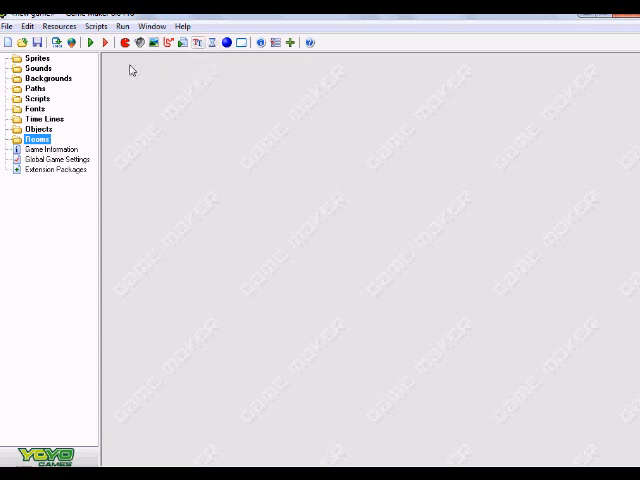
mouse_move(124, 72)
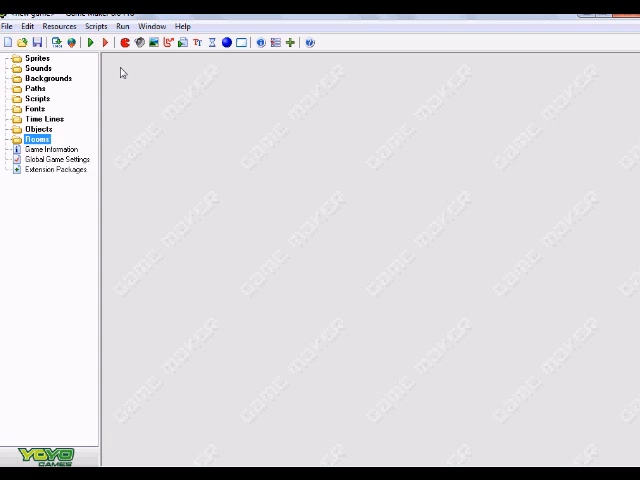
mouse_move(192, 72)
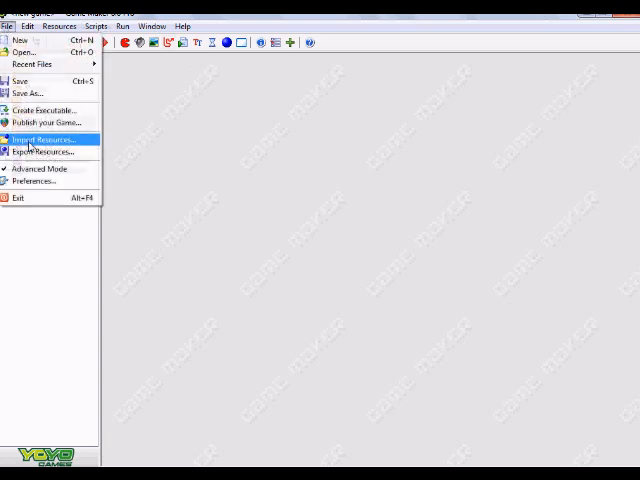
mouse_move(40, 168)
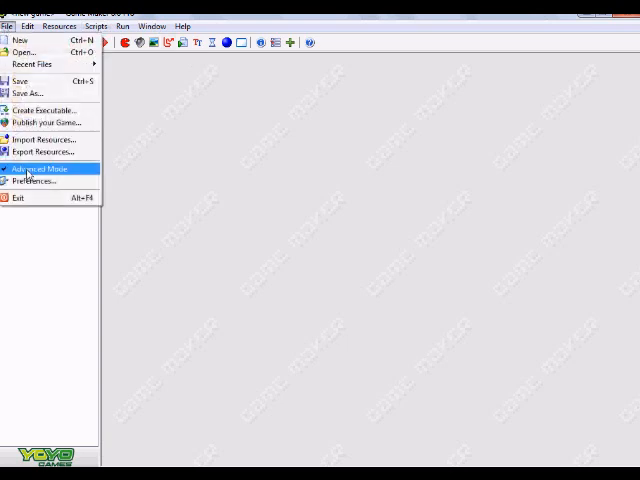
left_click(38, 168)
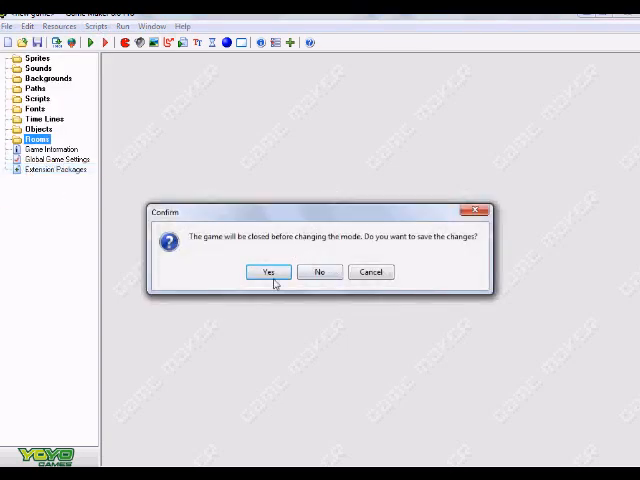
mouse_move(320, 272)
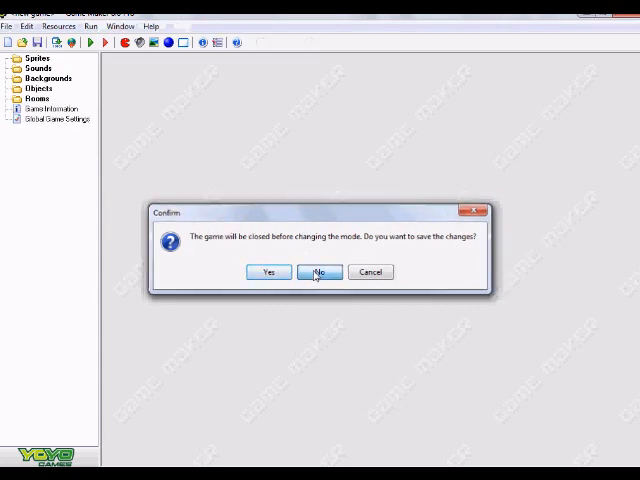
left_click(320, 272)
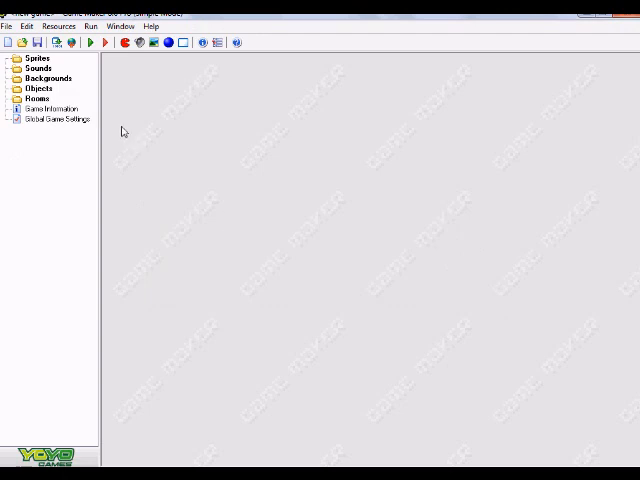
mouse_move(36, 168)
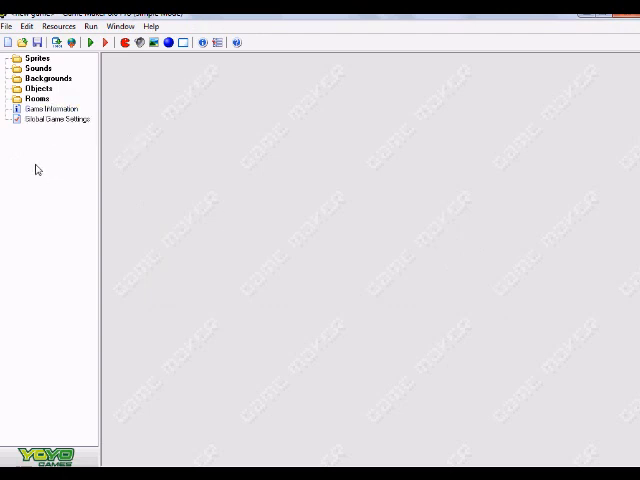
mouse_move(76, 20)
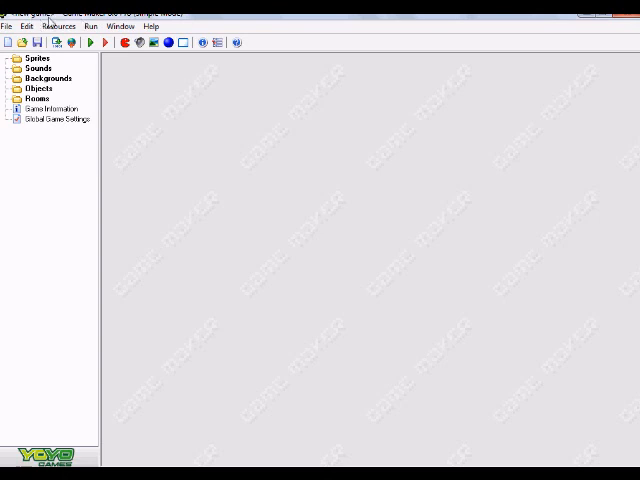
mouse_move(174, 22)
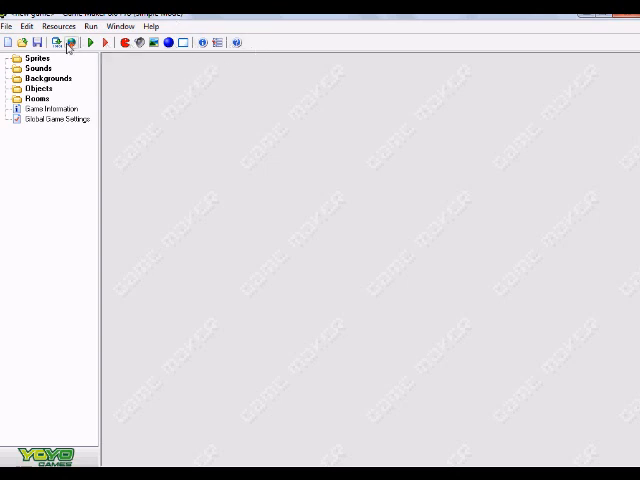
mouse_move(70, 44)
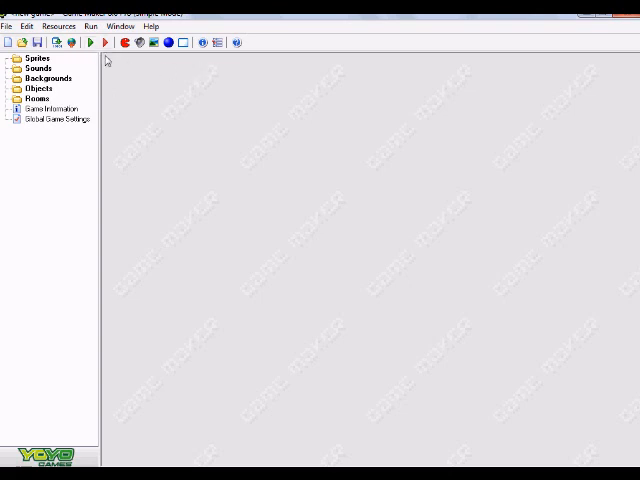
Step: Re-enable Advanced Mode from the File menu and confirm it is checked
left_click(8, 26)
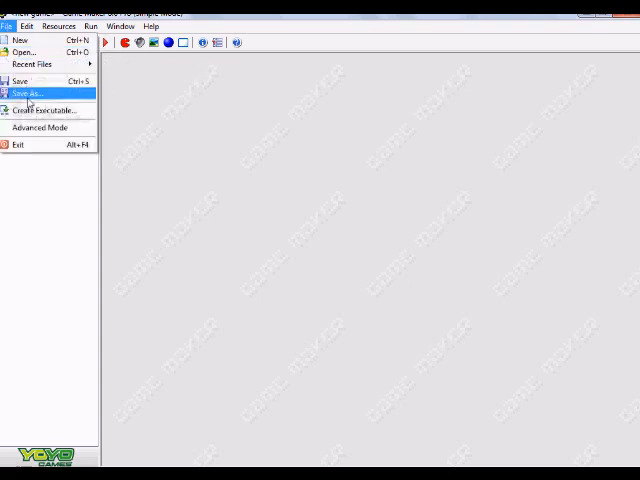
mouse_move(40, 128)
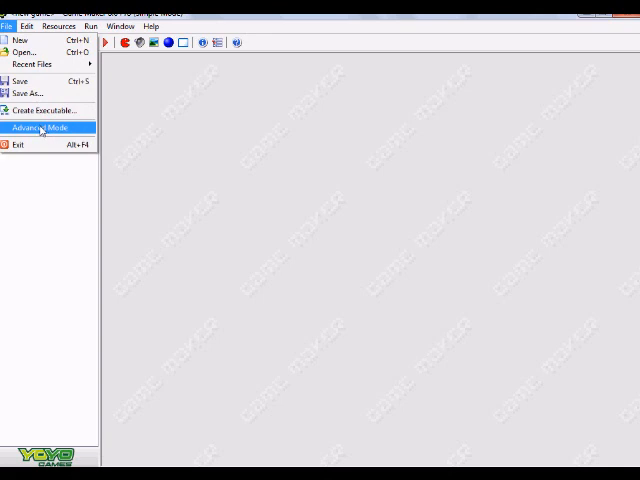
left_click(38, 128)
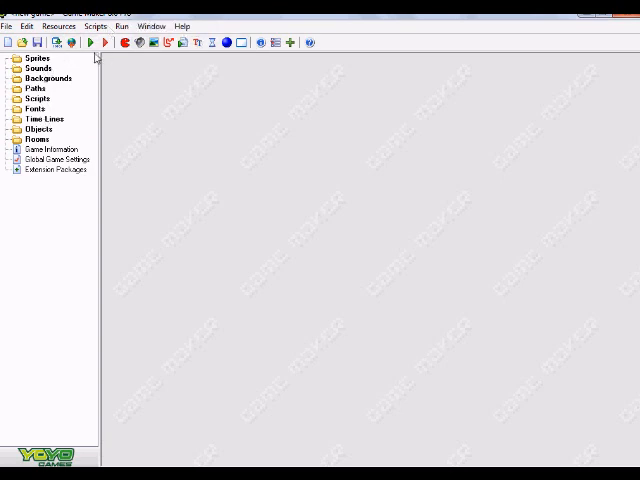
mouse_move(96, 58)
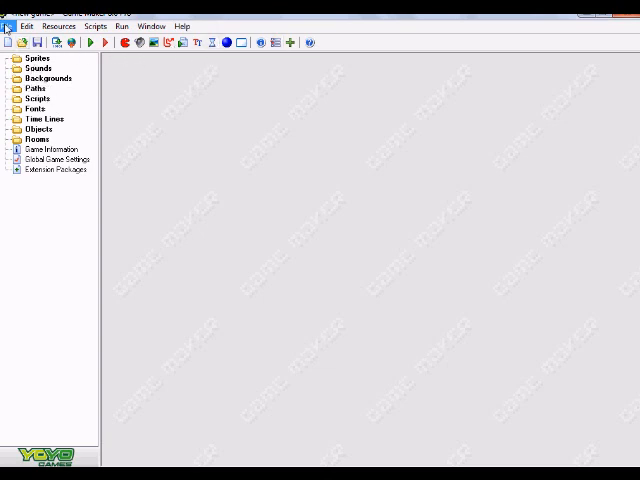
left_click(12, 24)
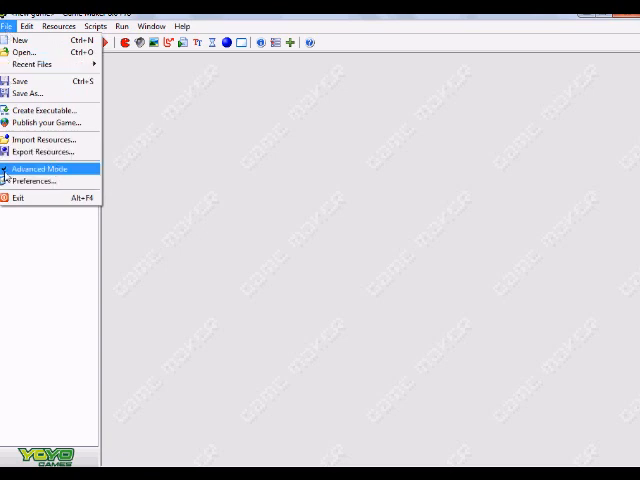
left_click(38, 168)
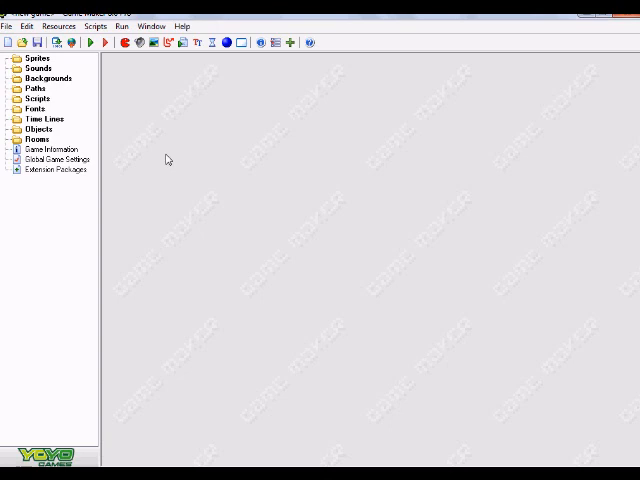
mouse_move(176, 104)
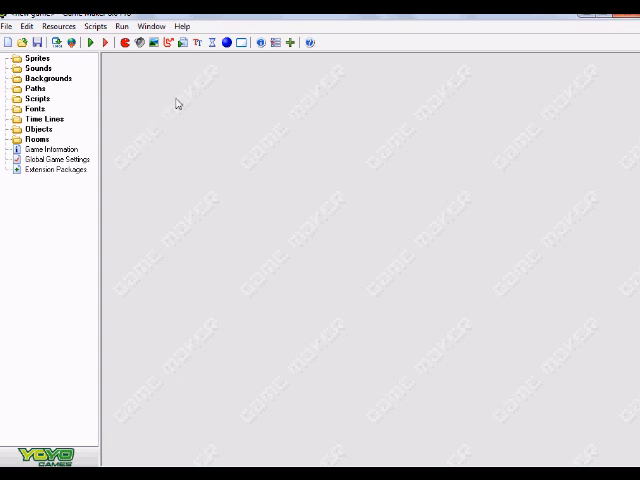
mouse_move(192, 108)
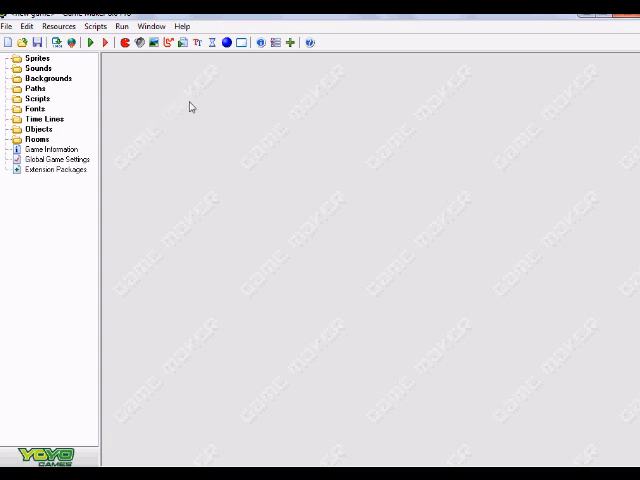
mouse_move(176, 68)
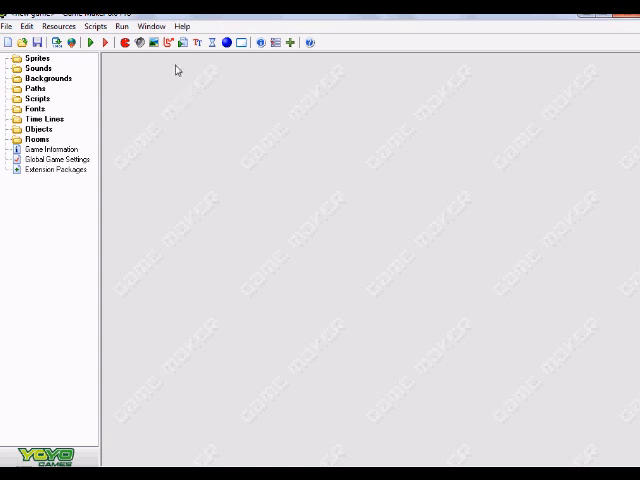
mouse_move(224, 44)
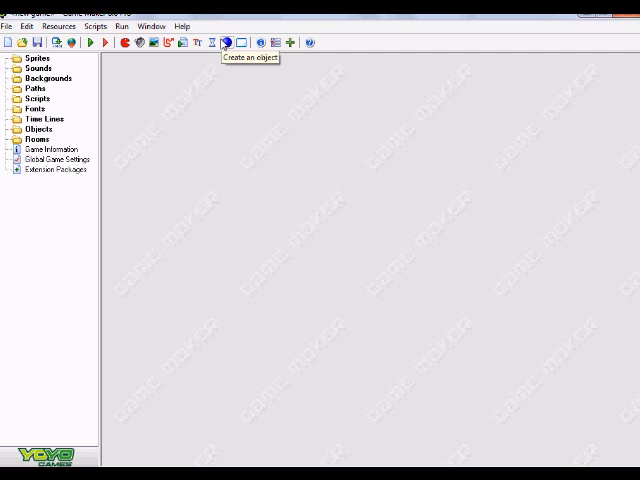
mouse_move(212, 42)
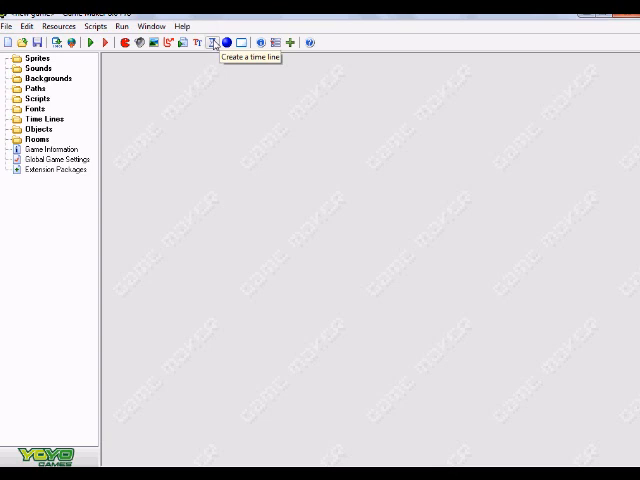
Step: Create a new time line and name it 'moving' in its properties window
left_click(212, 42)
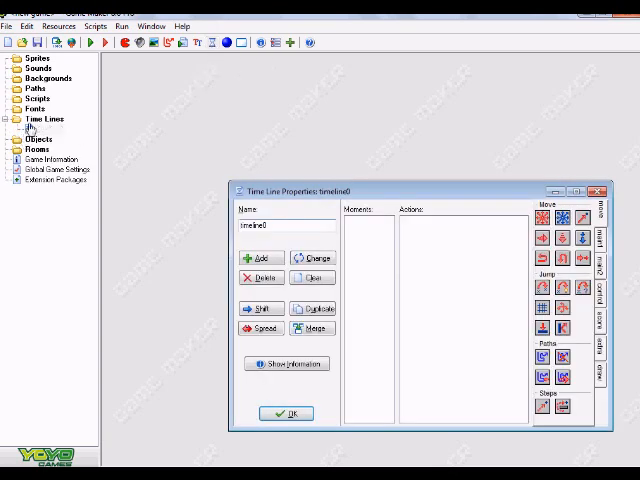
right_click(42, 120)
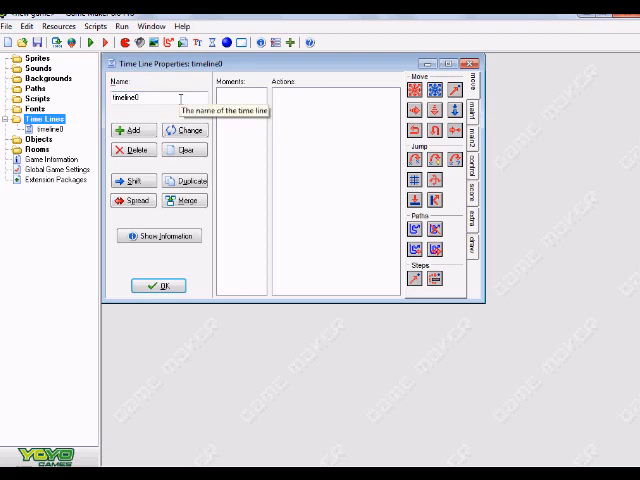
mouse_move(222, 70)
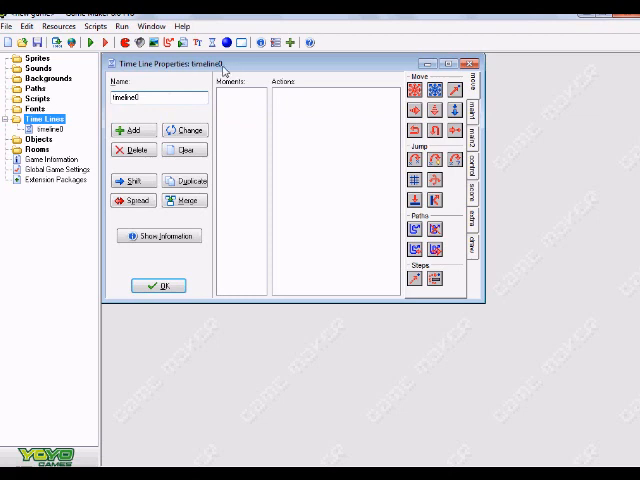
mouse_move(160, 96)
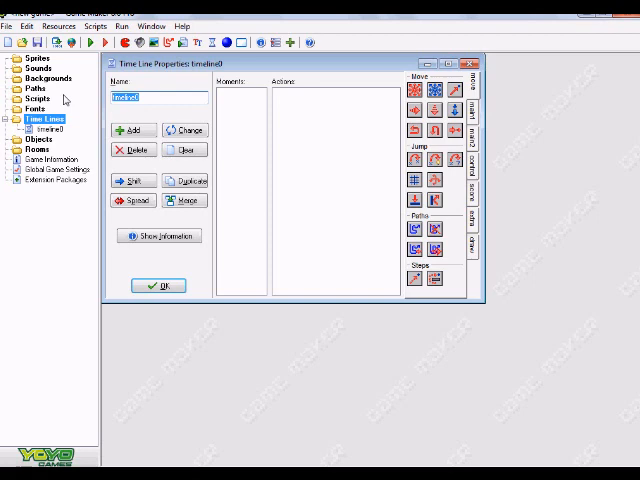
type("mo")
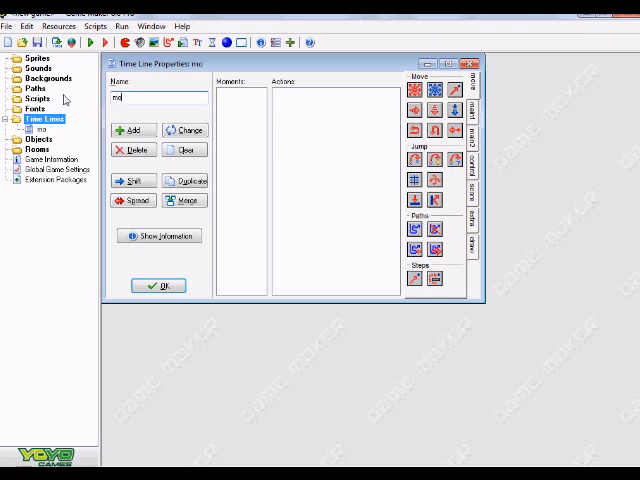
type("ving")
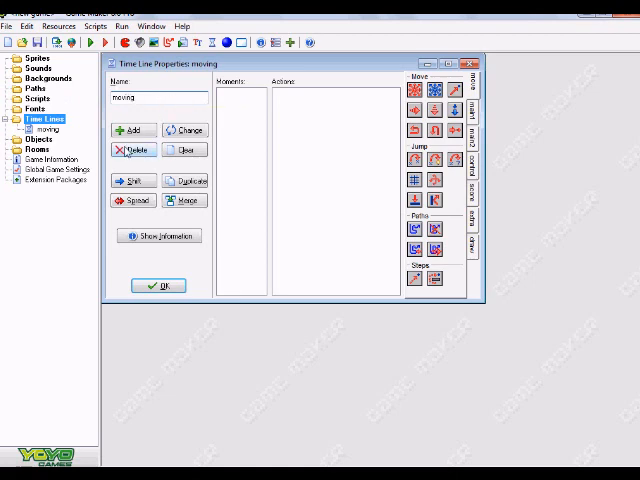
mouse_move(132, 130)
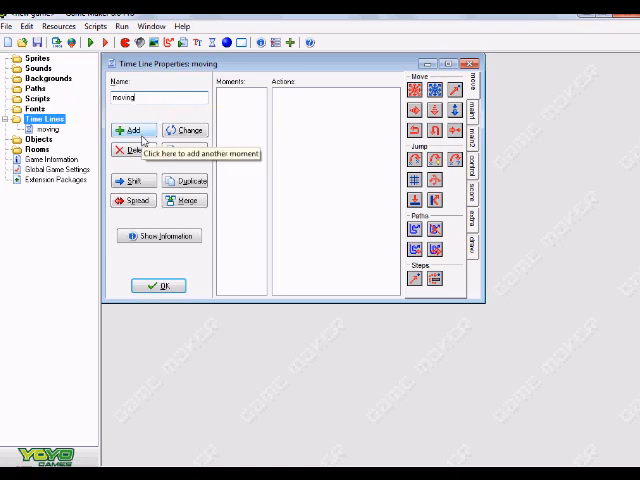
left_click(132, 130)
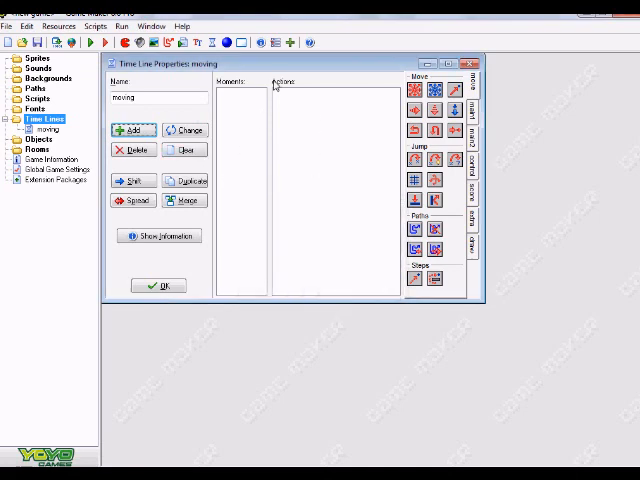
mouse_move(228, 294)
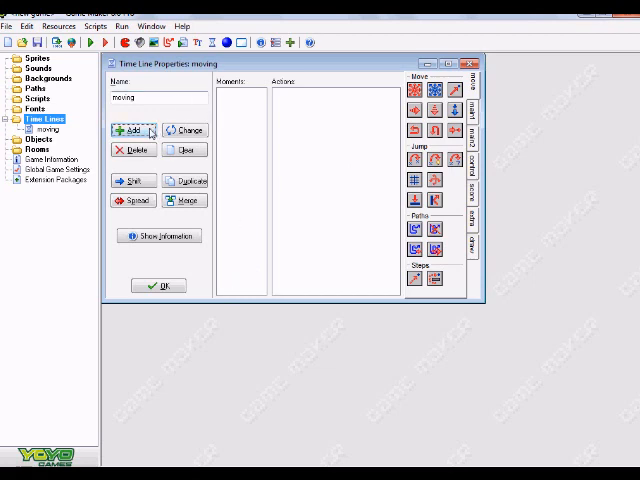
mouse_move(240, 160)
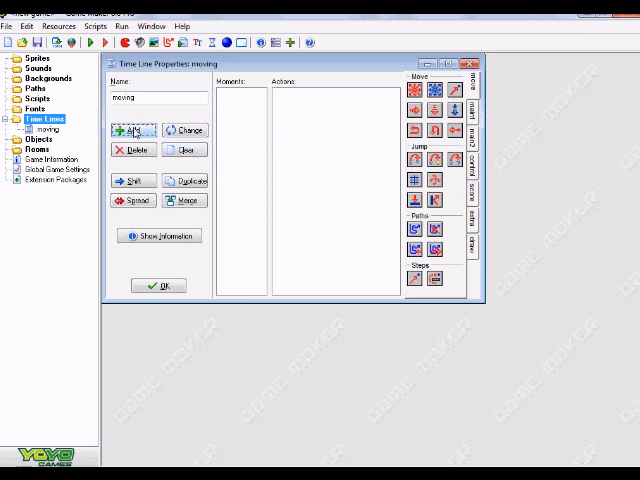
Step: Add a first moment at step 0 to the moving timeline
left_click(132, 130)
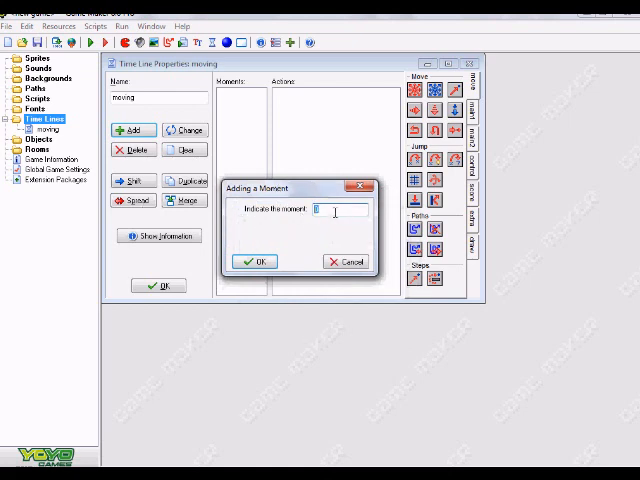
left_click(254, 260)
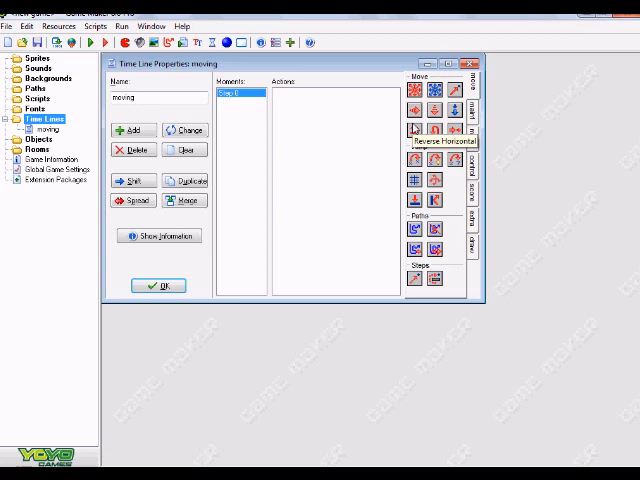
mouse_move(240, 104)
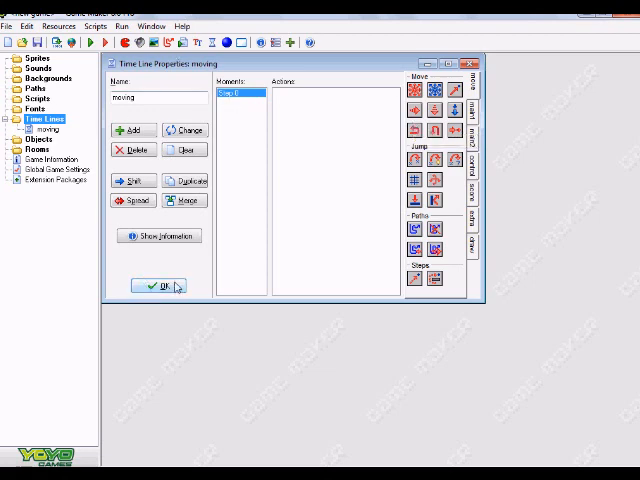
Step: Close the timeline and create a new sprite named spr_block
left_click(160, 288)
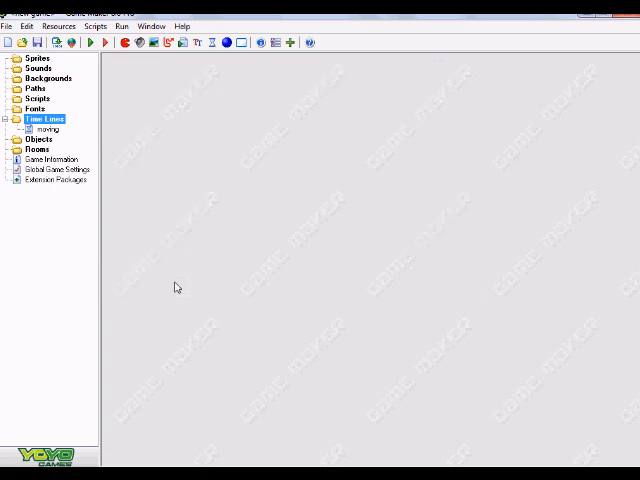
mouse_move(152, 62)
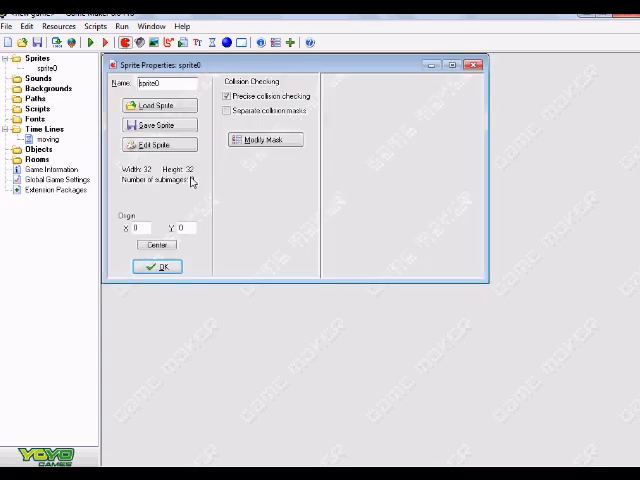
triple_click(170, 84)
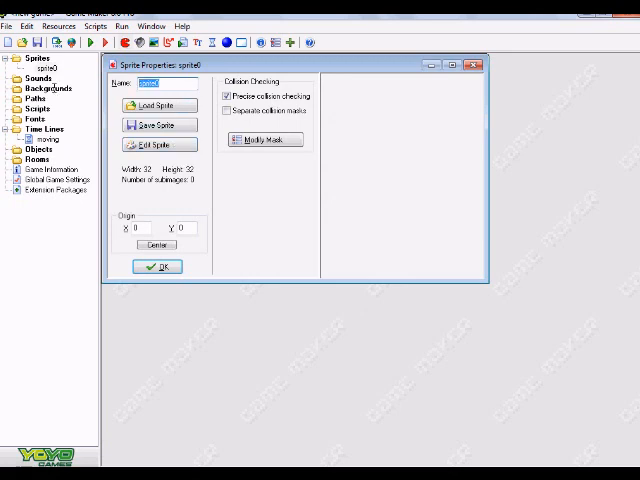
type("spr")
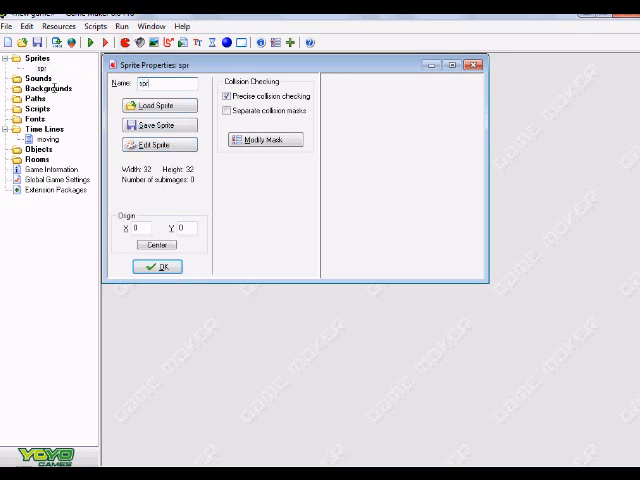
type("_bloc")
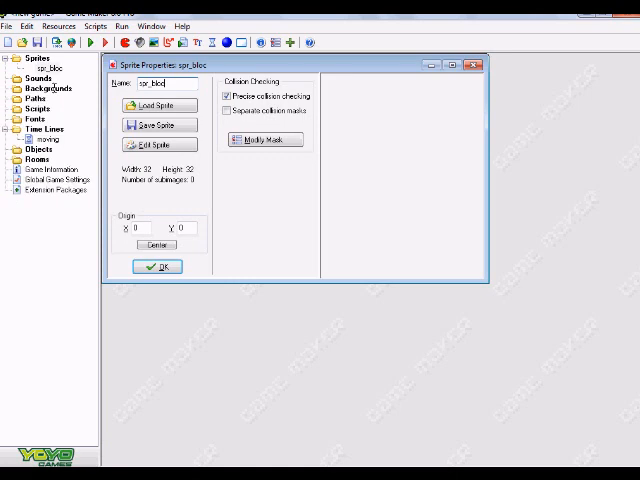
Step: Give spr_block a new 32×32 image filled solid black and confirm the sprite
left_click(160, 144)
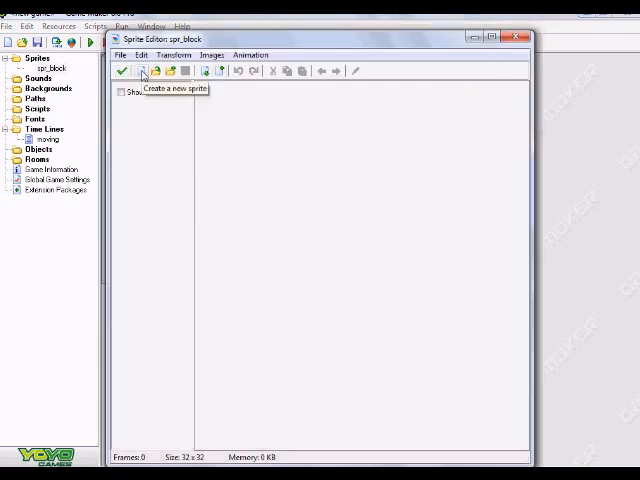
left_click(140, 72)
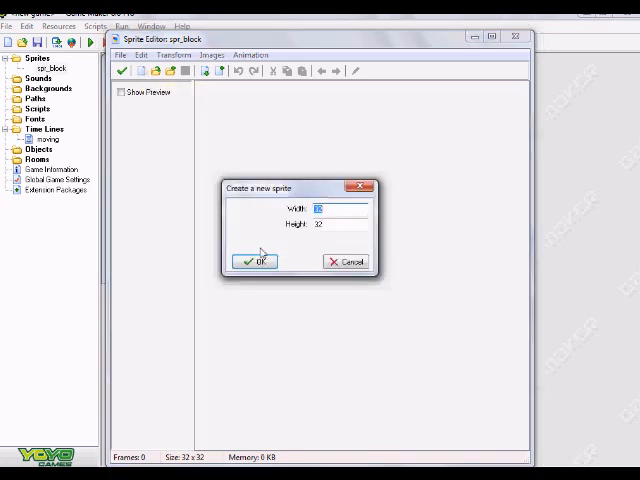
left_click(254, 260)
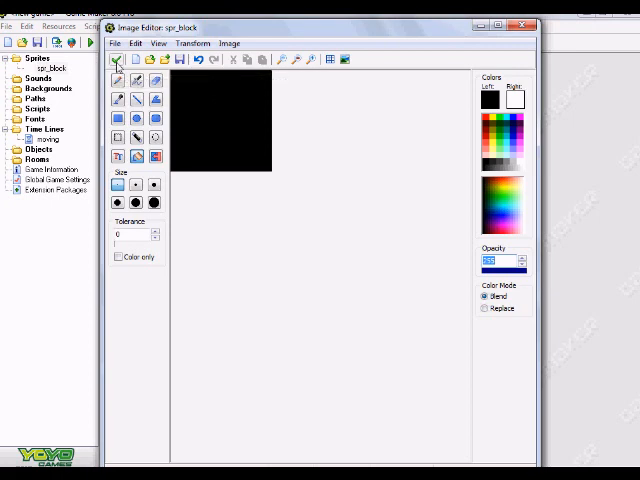
mouse_move(116, 60)
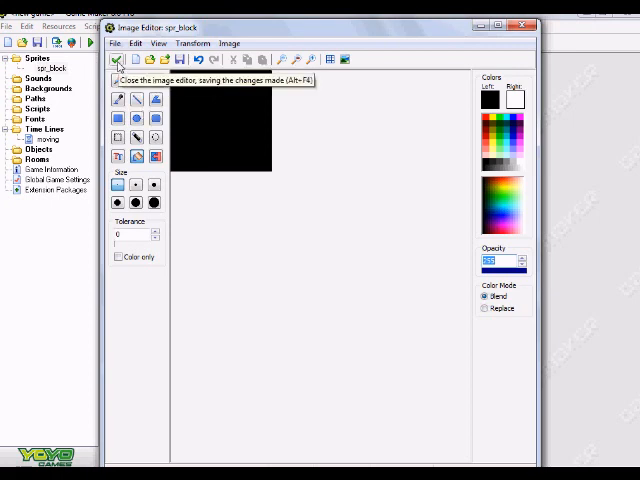
left_click(120, 60)
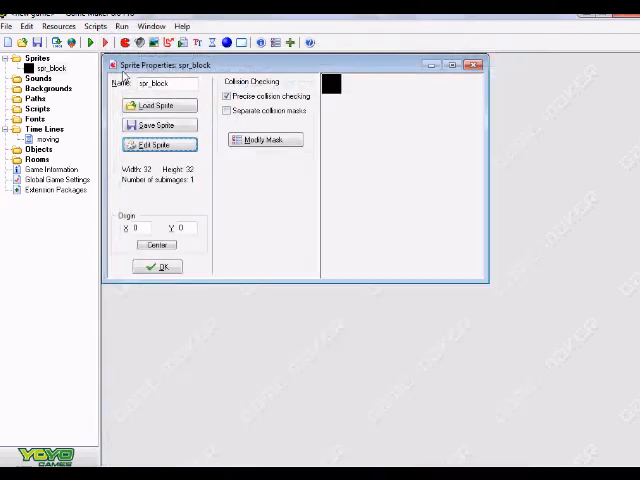
left_click(160, 144)
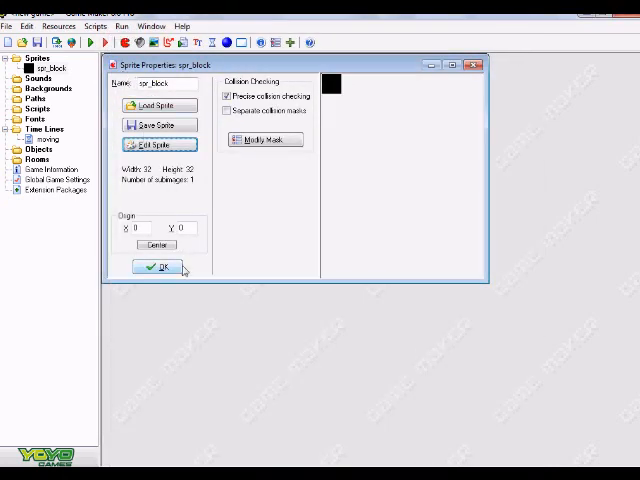
left_click(156, 268)
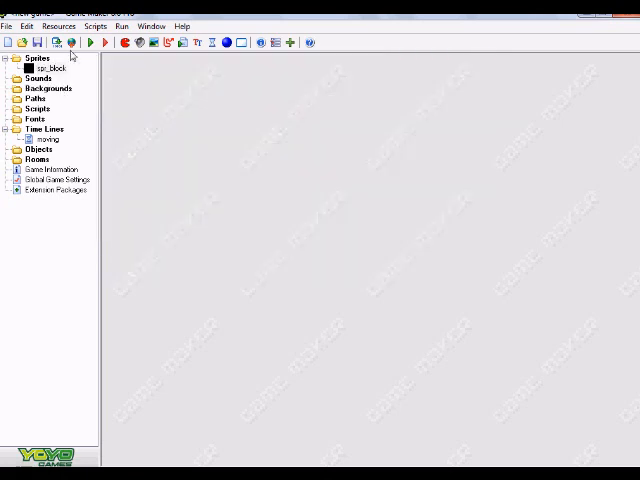
mouse_move(72, 68)
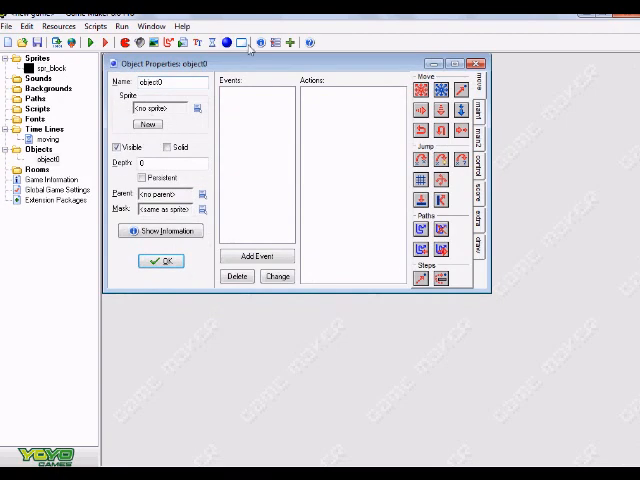
mouse_move(232, 48)
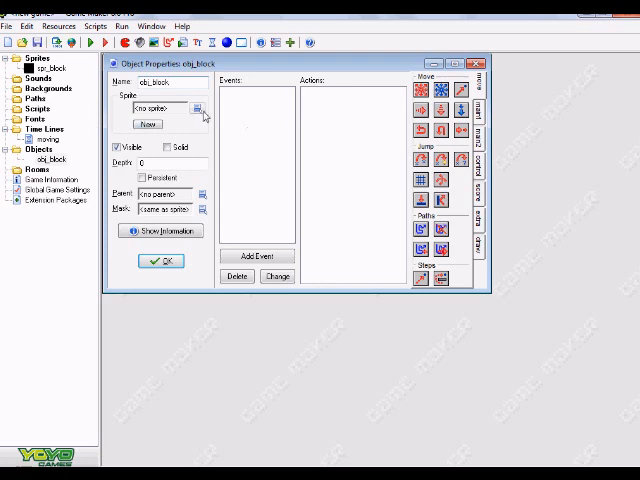
Step: Assign spr_block as obj_block's sprite and confirm the object
left_click(198, 108)
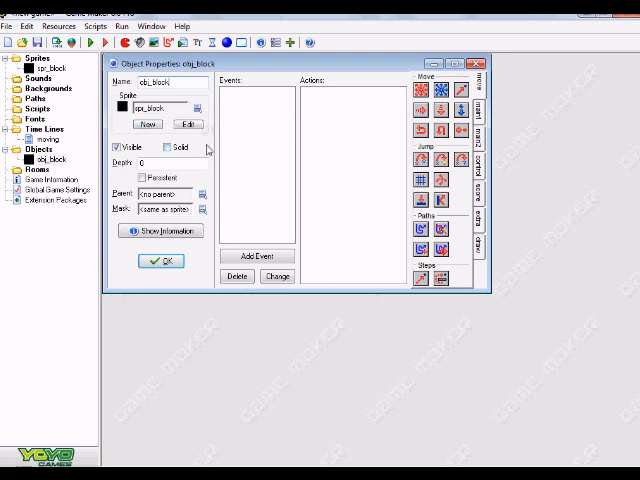
mouse_move(164, 148)
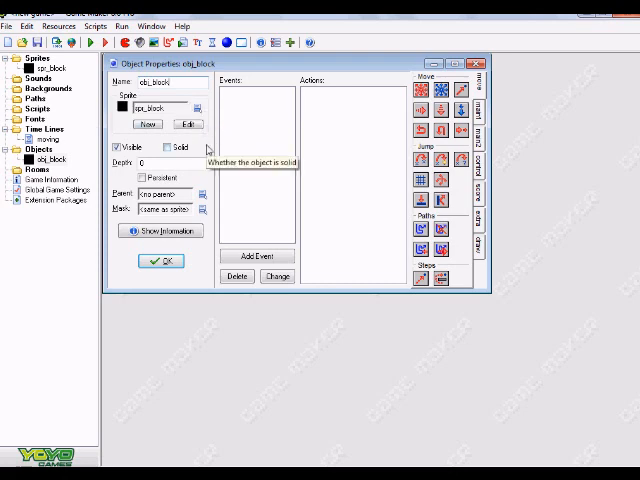
mouse_move(292, 180)
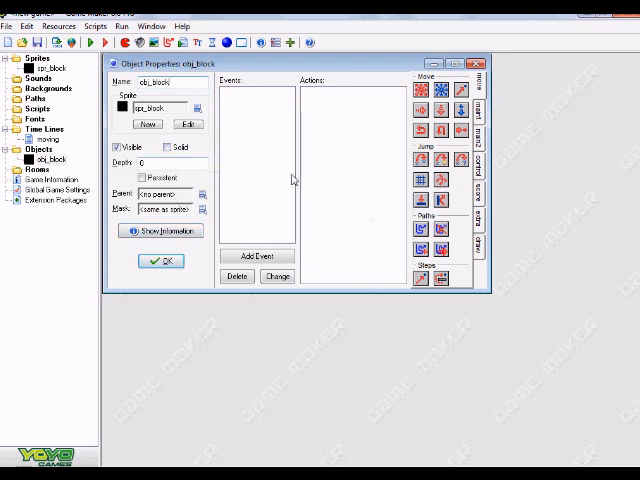
mouse_move(250, 166)
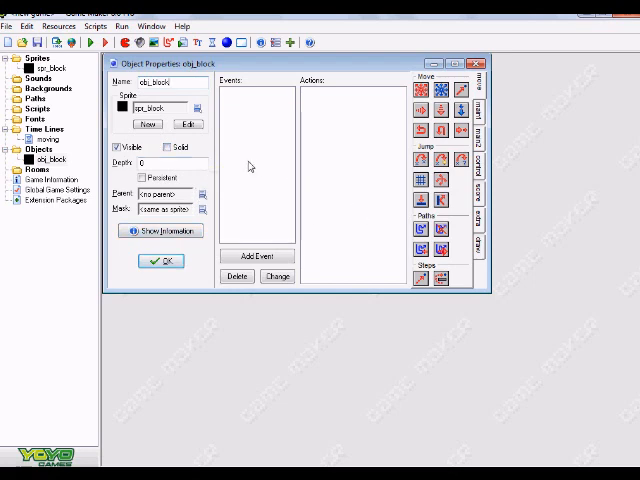
mouse_move(268, 166)
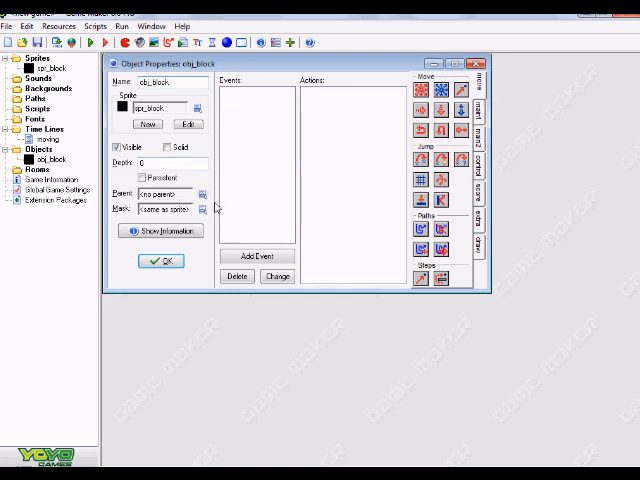
left_click(160, 260)
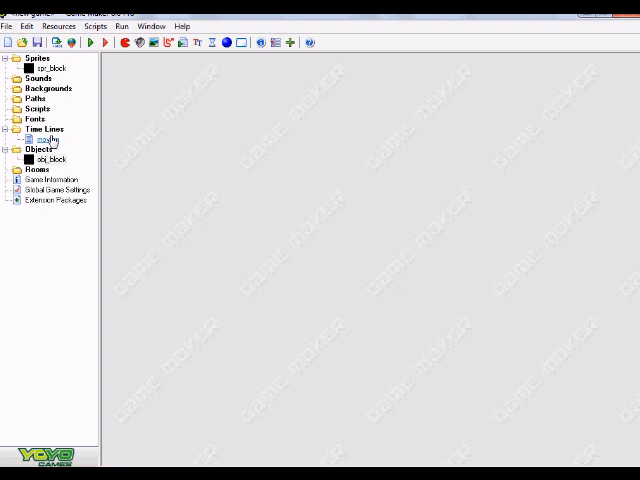
Step: Reopen the moving timeline and add a moment at step 0
double_click(42, 138)
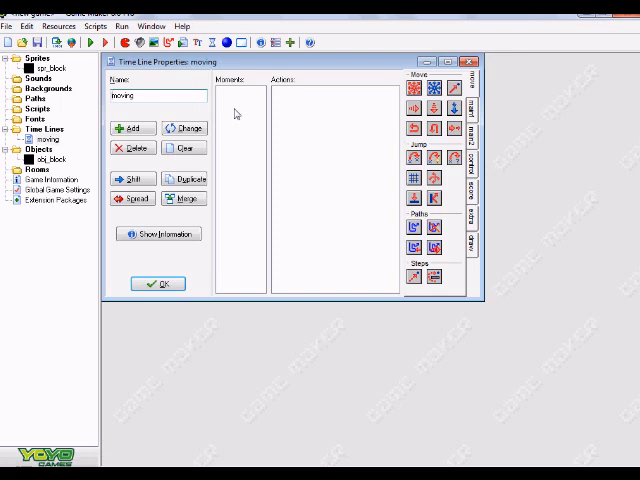
mouse_move(184, 128)
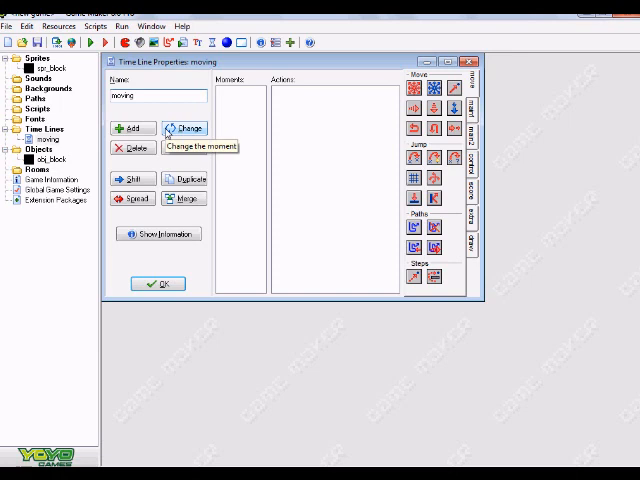
left_click(132, 128)
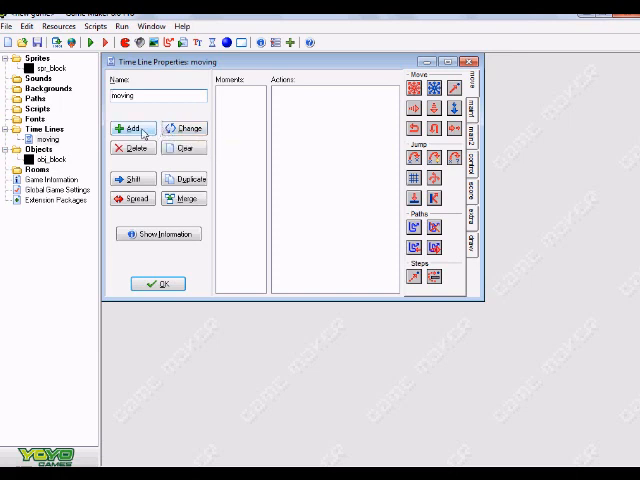
mouse_move(238, 128)
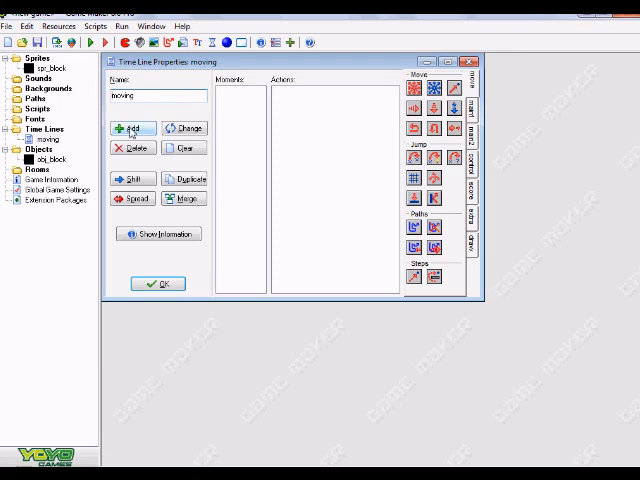
left_click(132, 128)
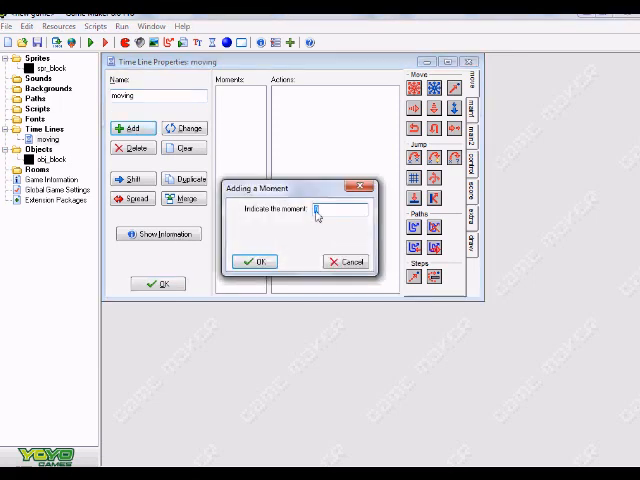
left_click(254, 260)
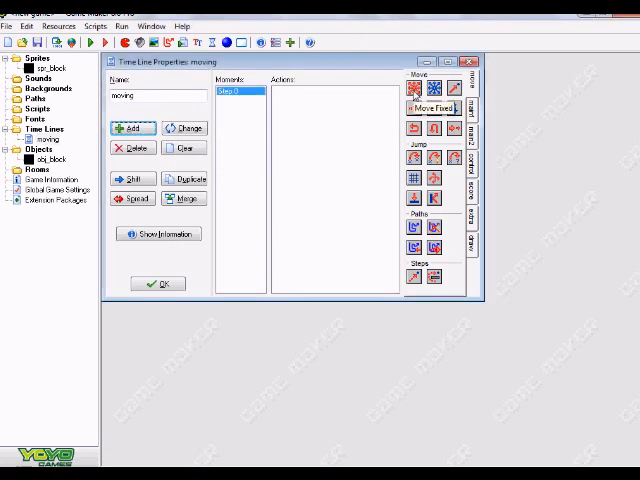
Step: Add a Move Fixed action to step 0 with a chosen direction and speed 5
left_click(418, 108)
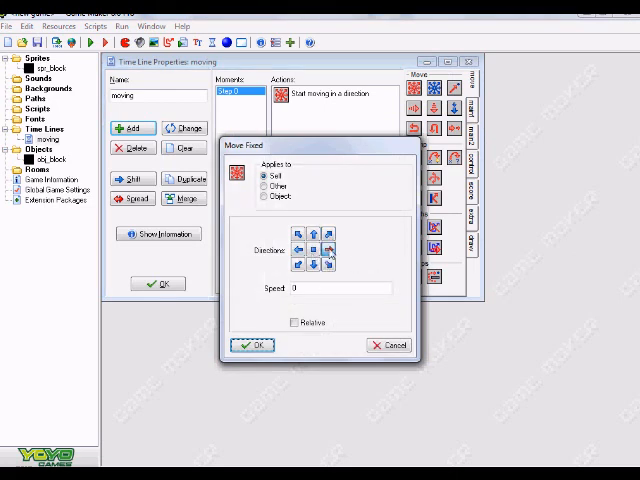
mouse_move(304, 172)
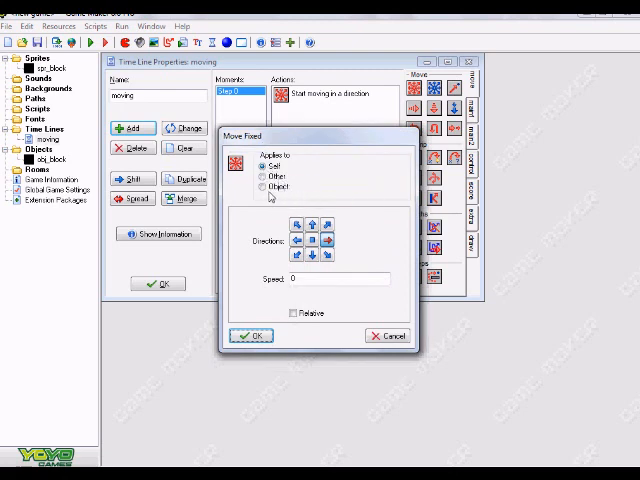
mouse_move(268, 188)
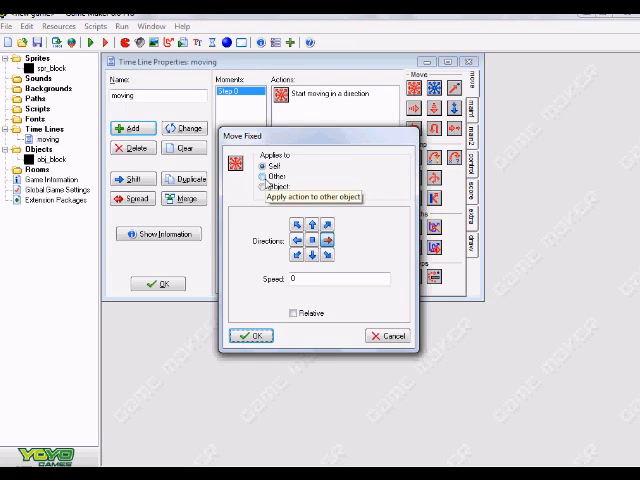
left_click(264, 176)
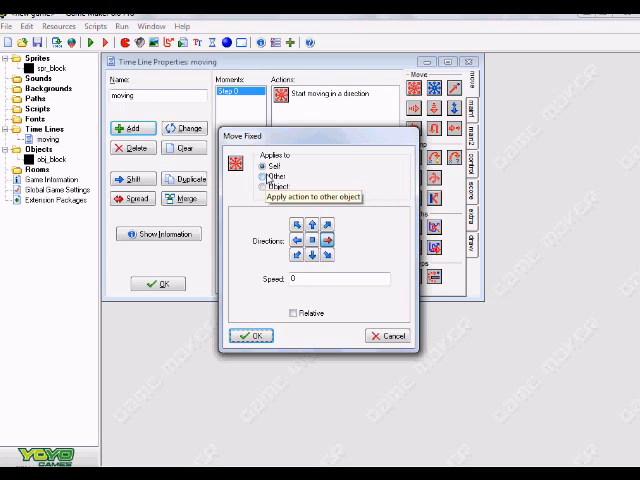
mouse_move(280, 234)
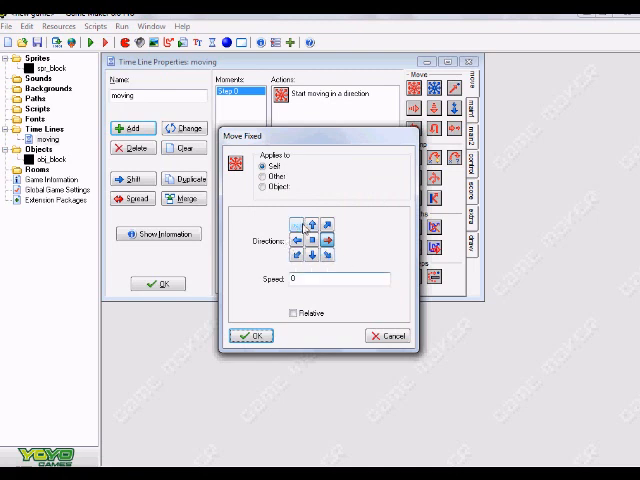
left_click(318, 240)
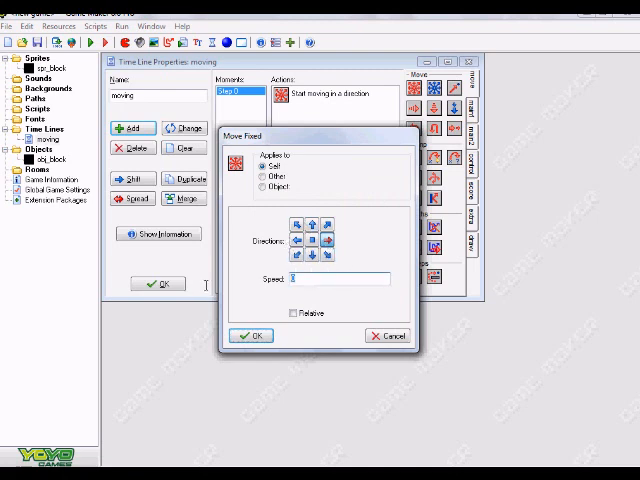
type("5")
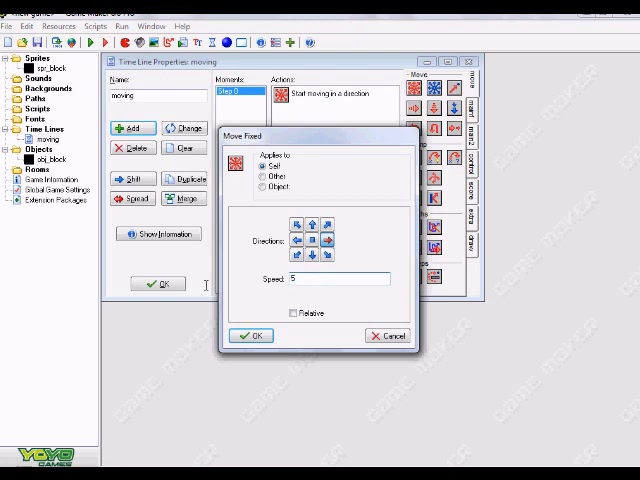
mouse_move(304, 352)
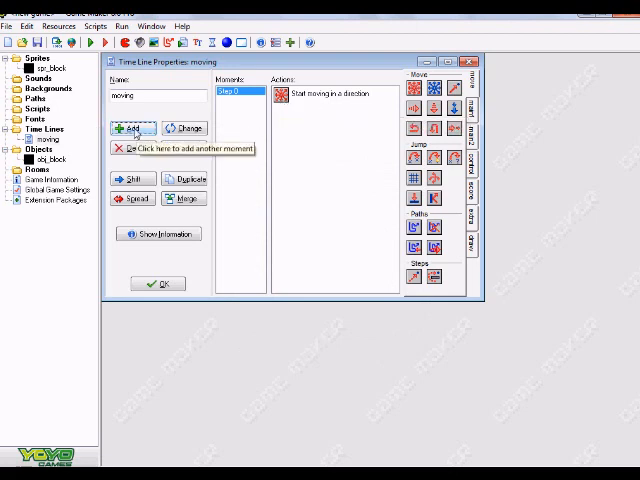
Step: Add a second moment at step 20 to the moving timeline
left_click(132, 128)
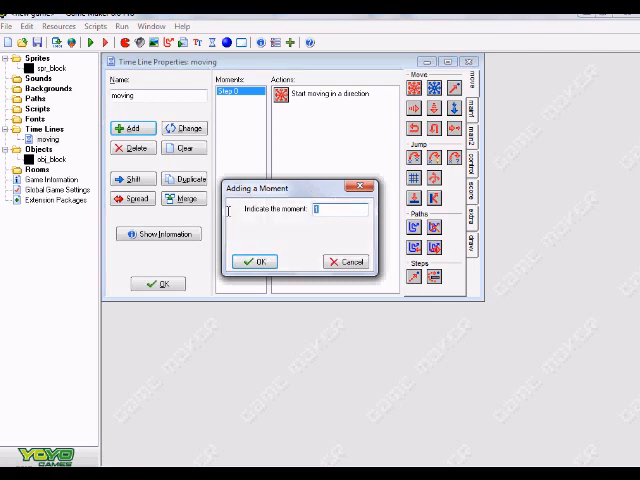
type("20")
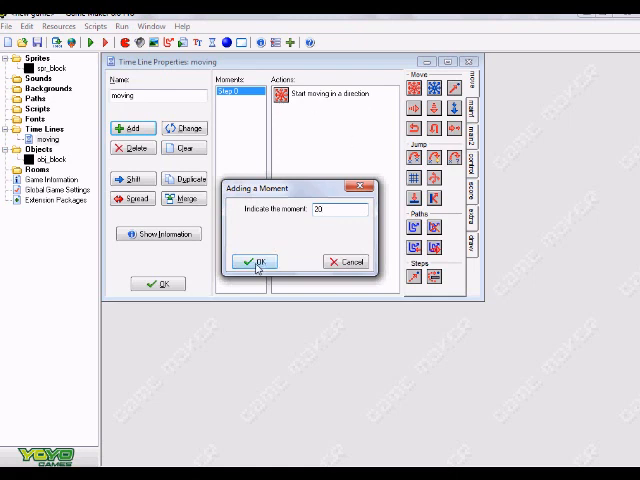
left_click(256, 260)
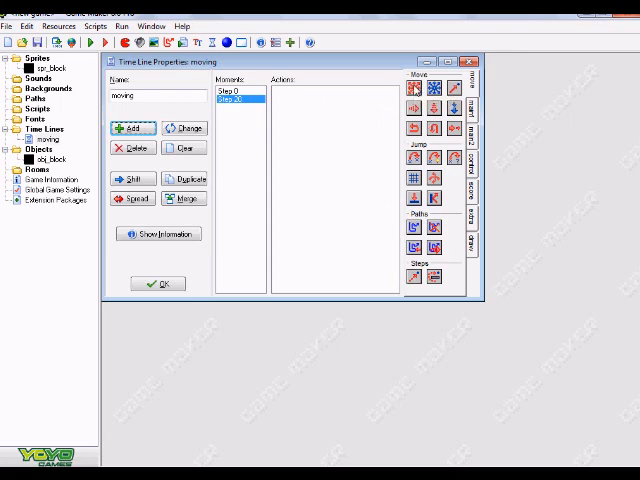
Step: Add a Move Fixed action to the step 20 moment with speed 0
left_click(414, 92)
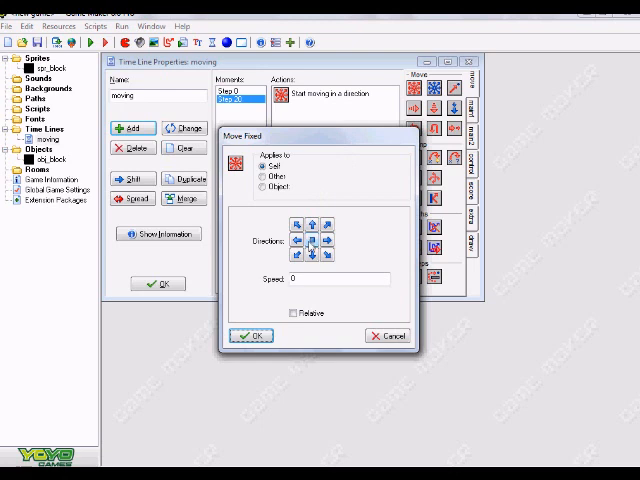
left_click(312, 244)
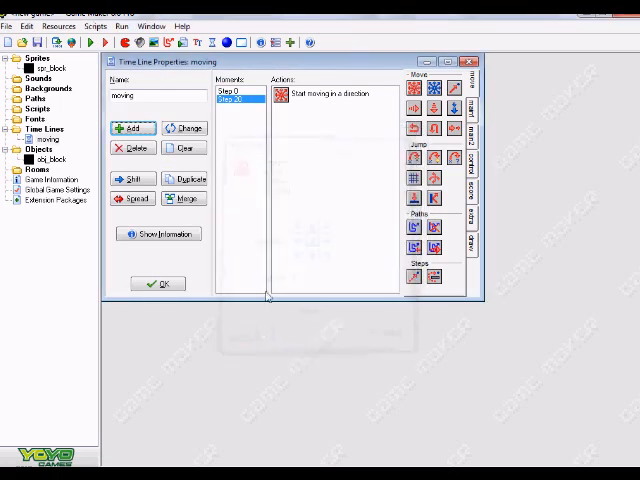
mouse_move(276, 172)
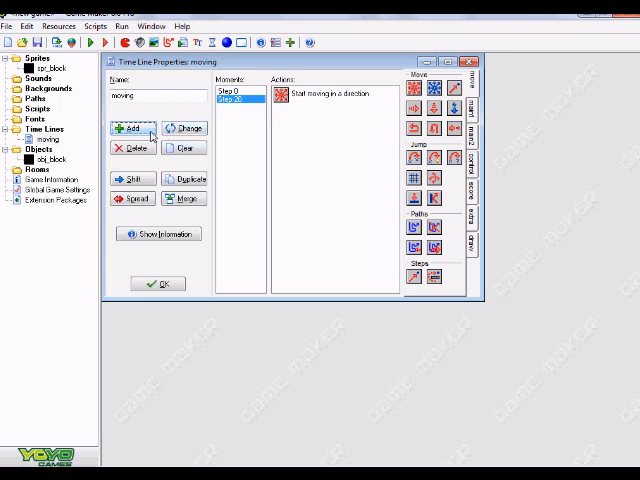
Step: Add a moment at step 30 and start a Move Fixed action for it
left_click(132, 128)
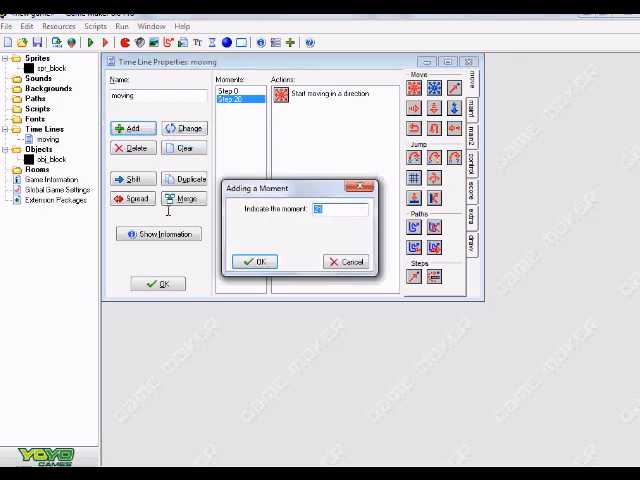
type("3")
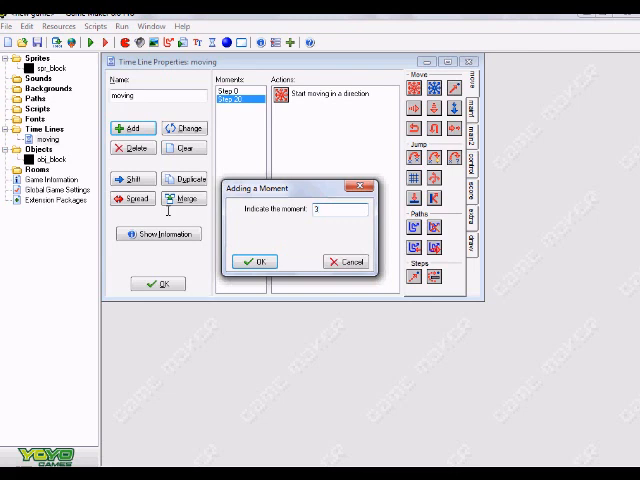
type("0")
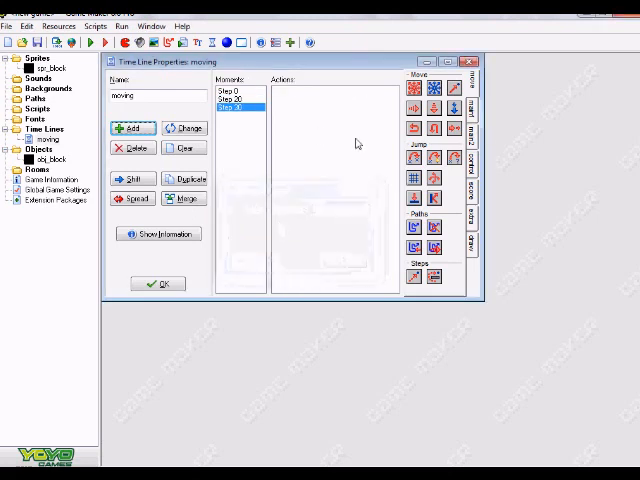
mouse_move(350, 136)
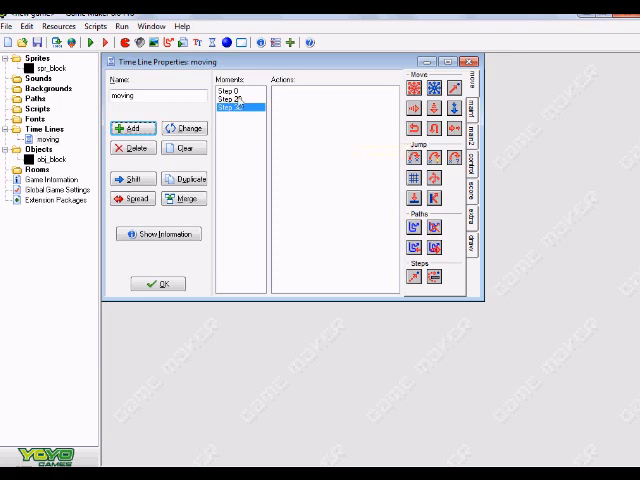
left_click(232, 104)
type("5")
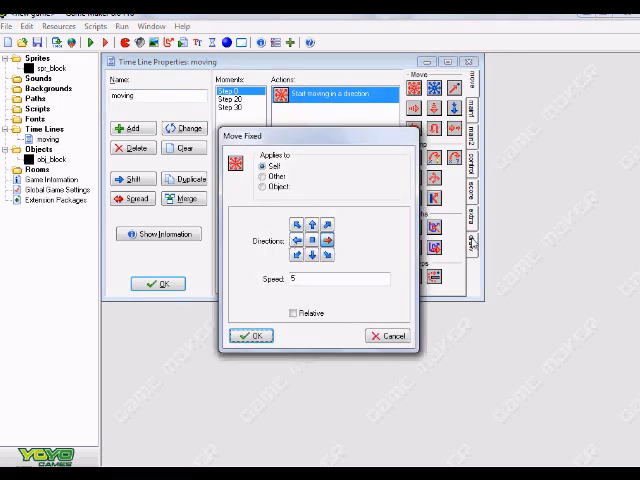
mouse_move(304, 168)
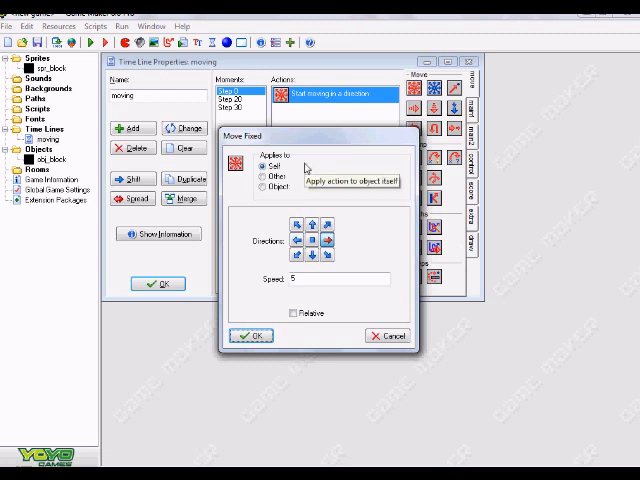
mouse_move(268, 312)
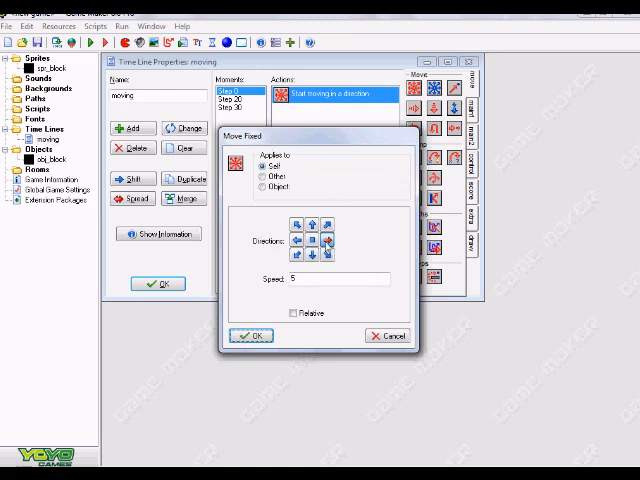
mouse_move(338, 248)
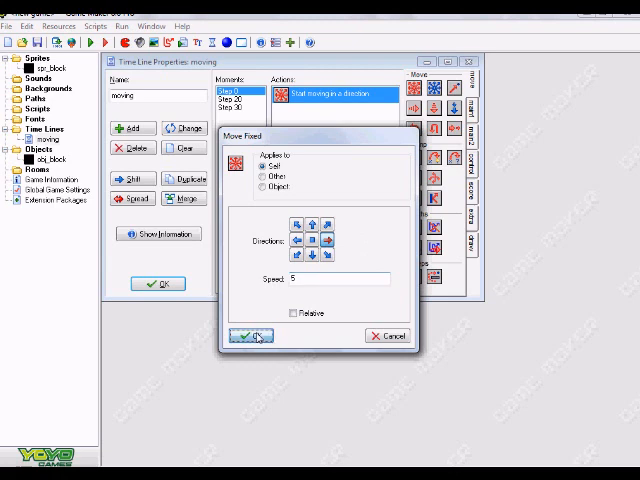
Step: Set the step 30 Move Fixed action to a chosen direction arrow at speed 5
left_click(252, 336)
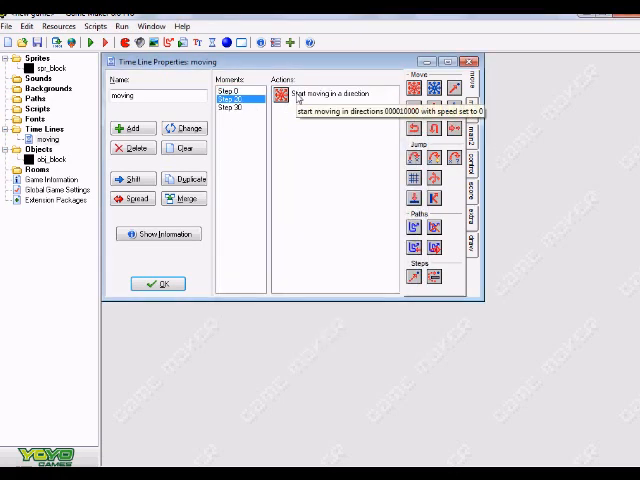
double_click(336, 92)
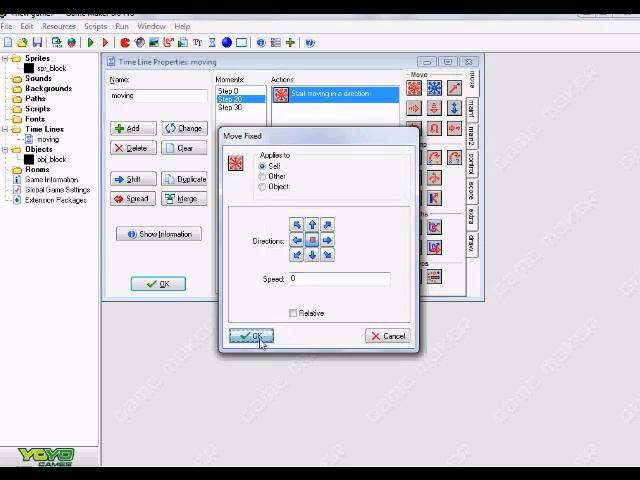
left_click(252, 336)
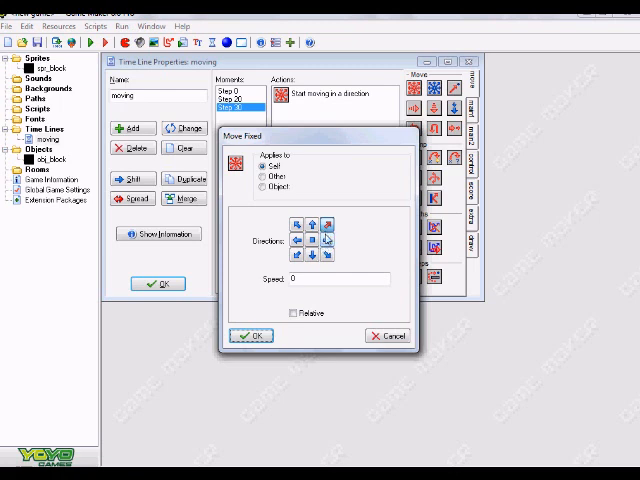
mouse_move(332, 292)
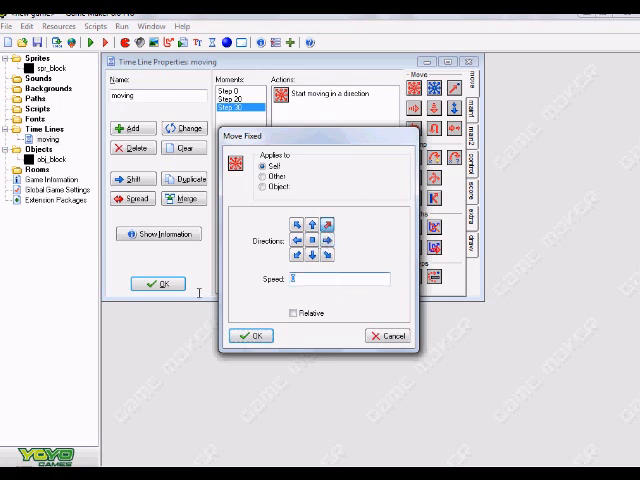
type("5")
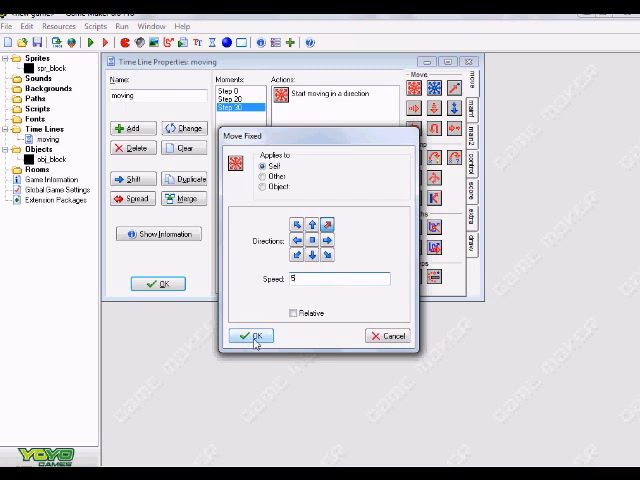
left_click(252, 336)
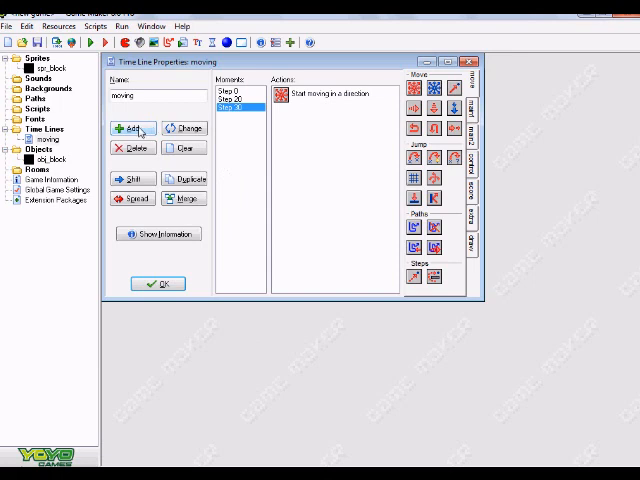
Step: Add a fourth moment at step 50 to the timeline
left_click(132, 128)
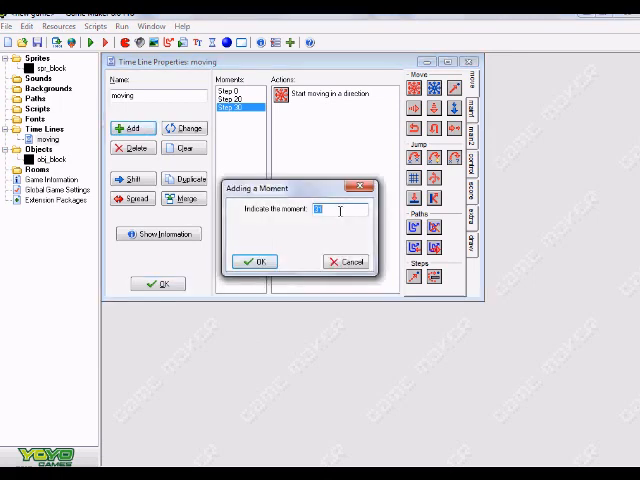
type("50")
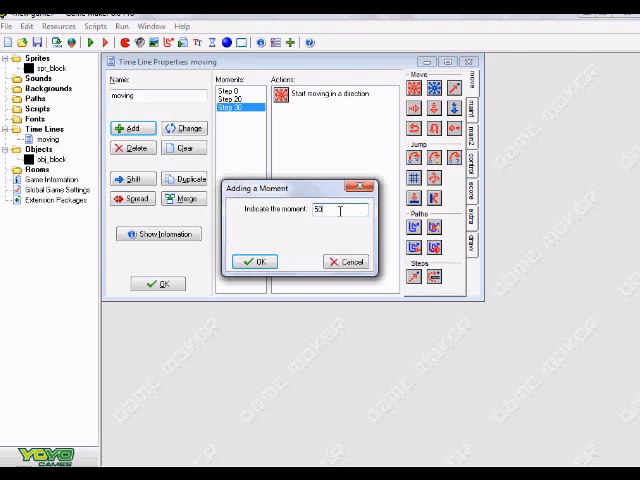
left_click(254, 260)
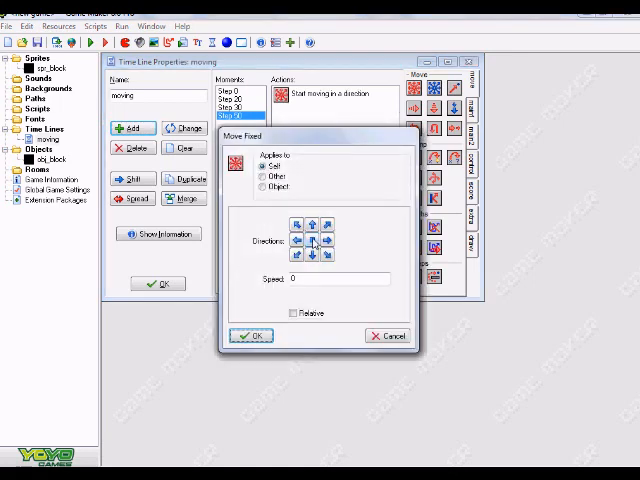
Step: Confirm the step 50 Move Fixed action and close the Time Line Properties
left_click(300, 242)
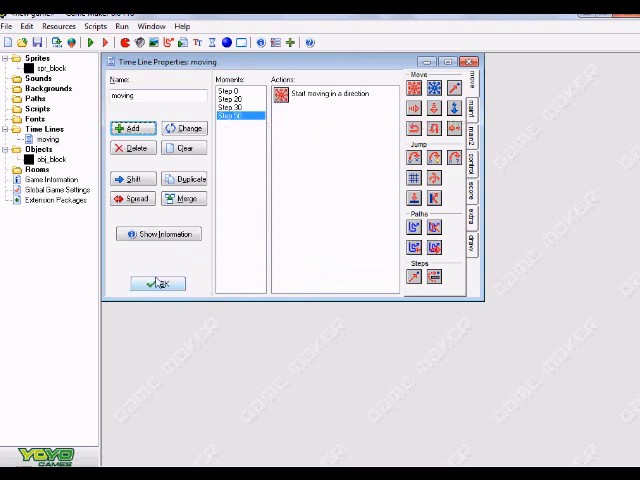
left_click(156, 284)
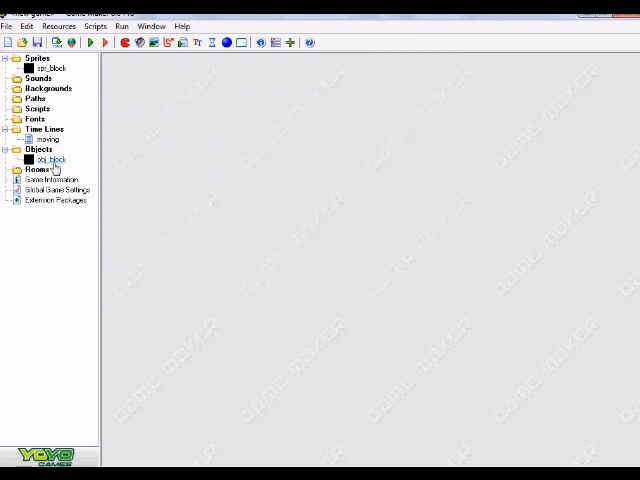
Step: Reopen obj_block and add a Create event to it
double_click(48, 160)
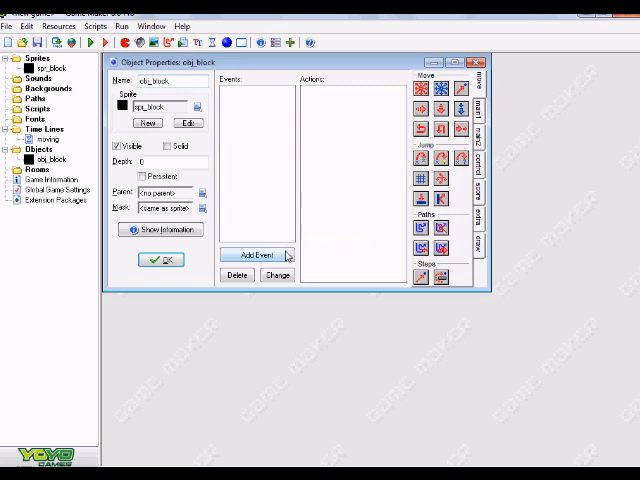
left_click(256, 256)
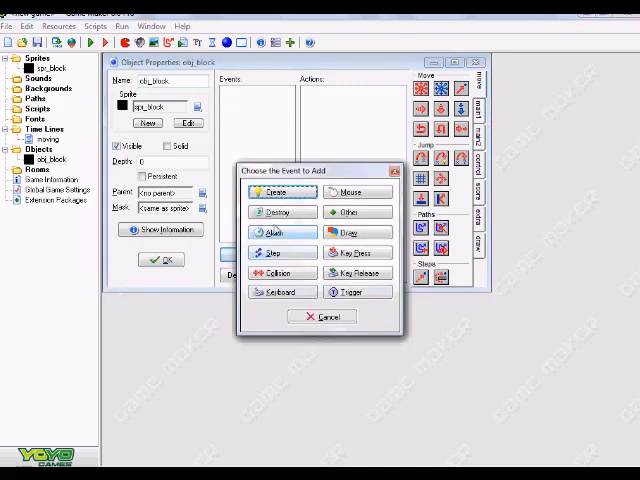
left_click(280, 192)
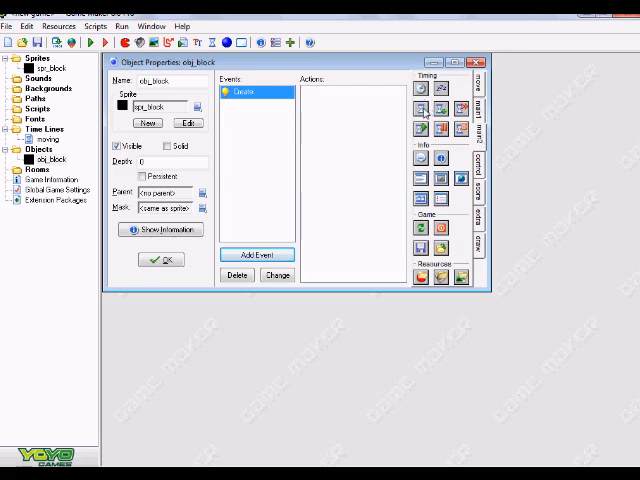
mouse_move(420, 112)
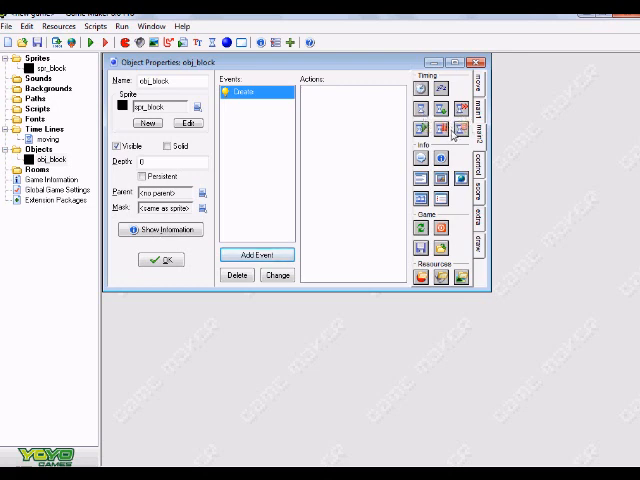
mouse_move(356, 152)
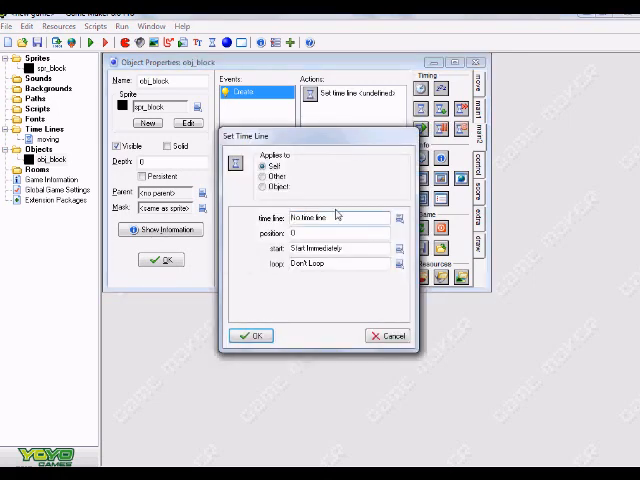
Step: Set Time Line to 'moving', starting immediately without looping, and close obj_block
left_click(400, 216)
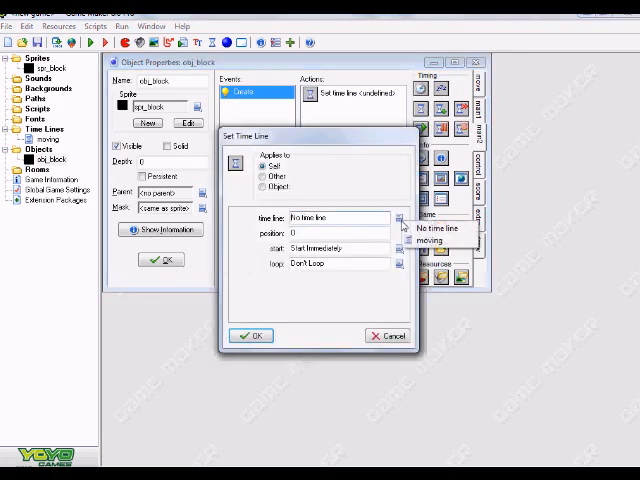
left_click(436, 228)
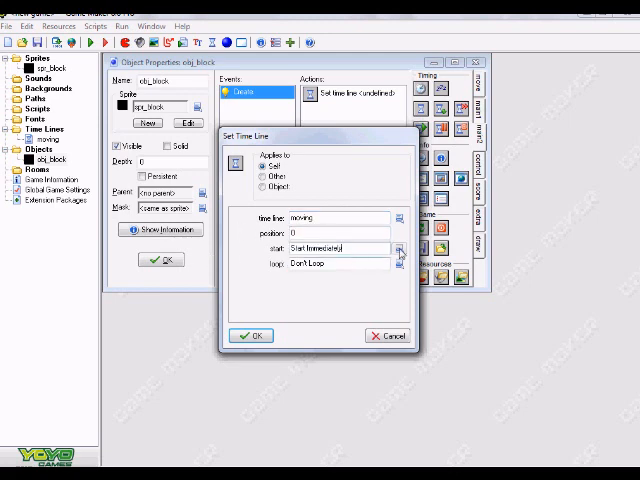
left_click(398, 250)
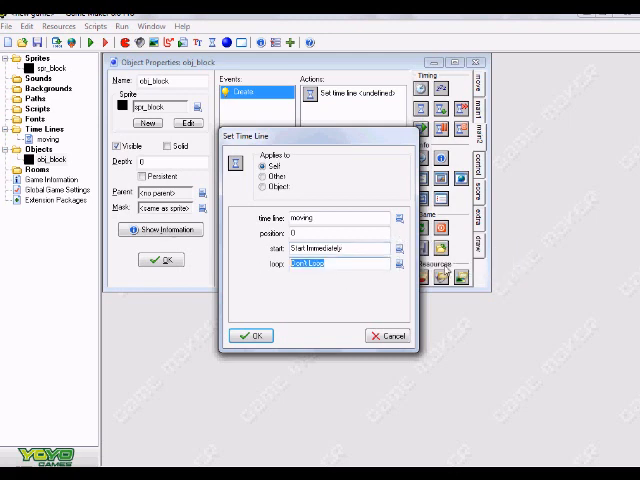
mouse_move(372, 296)
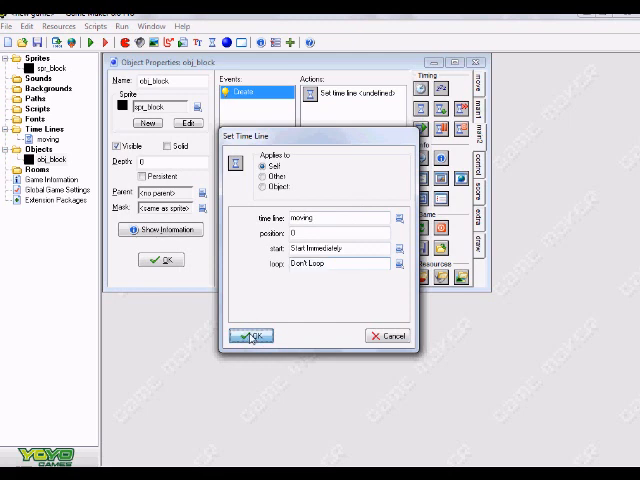
left_click(252, 336)
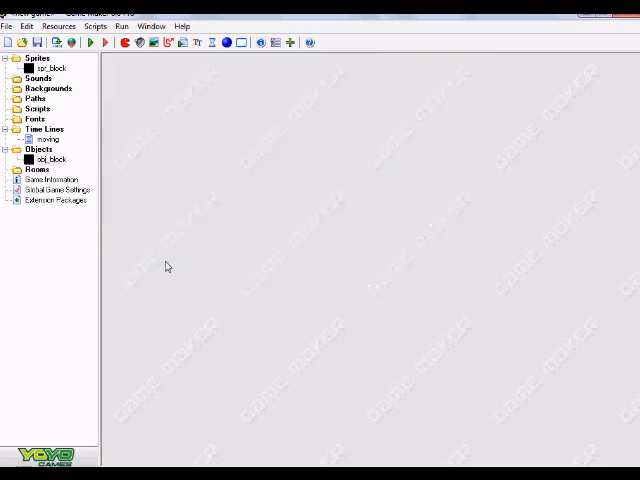
Step: Open room0 maximized and place a single obj_block instance in it
double_click(32, 188)
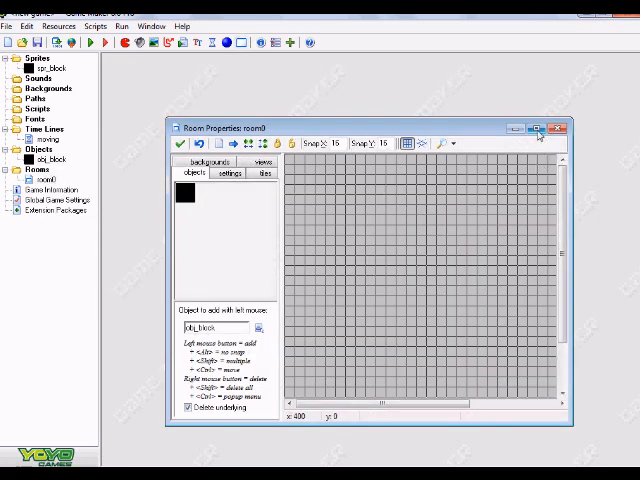
left_click(556, 126)
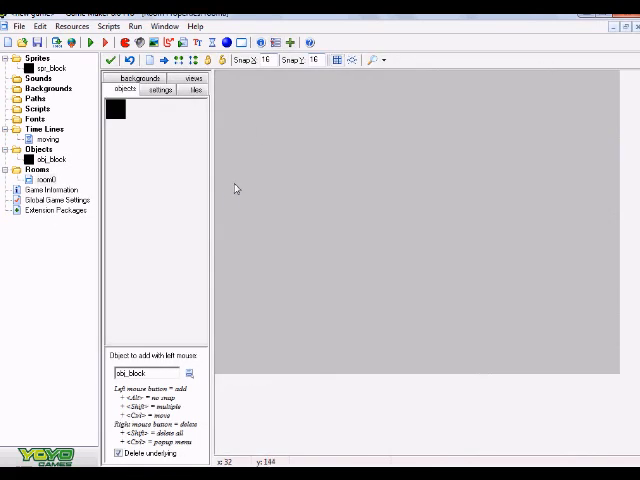
mouse_move(228, 220)
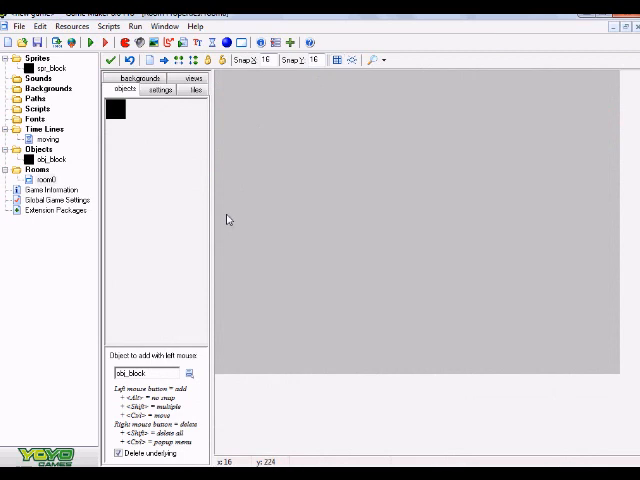
left_click(224, 212)
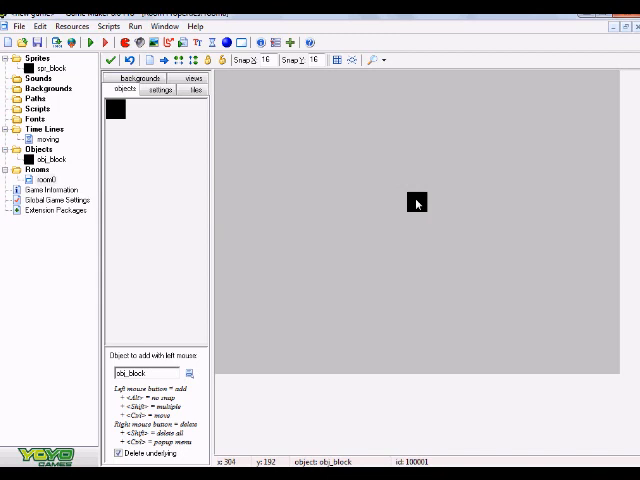
left_click(416, 202)
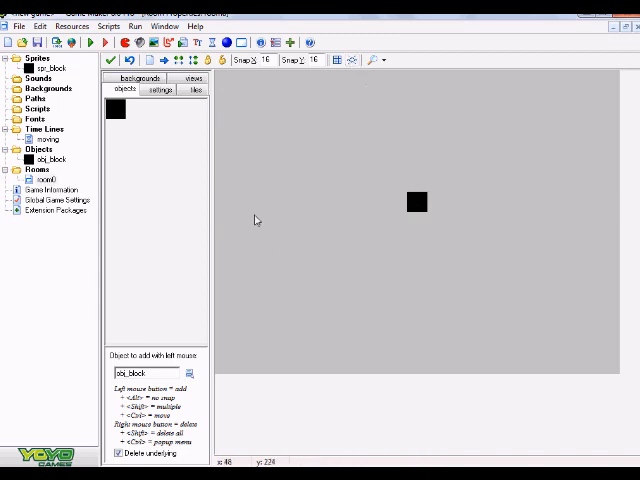
mouse_move(170, 216)
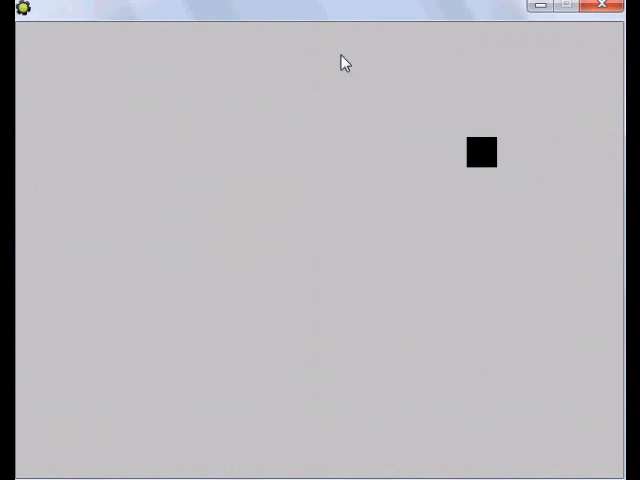
mouse_move(346, 74)
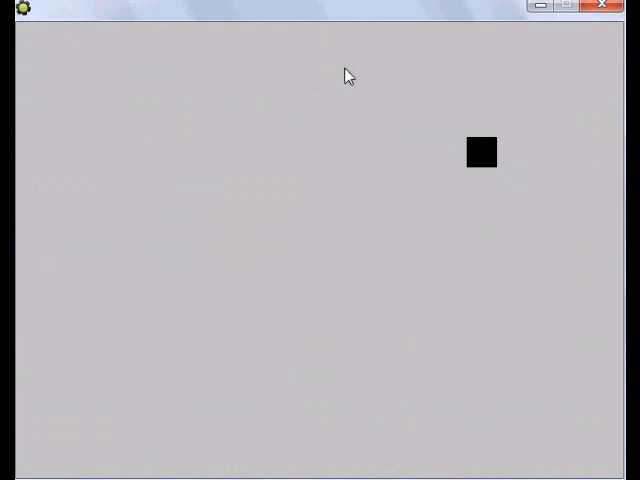
mouse_move(480, 80)
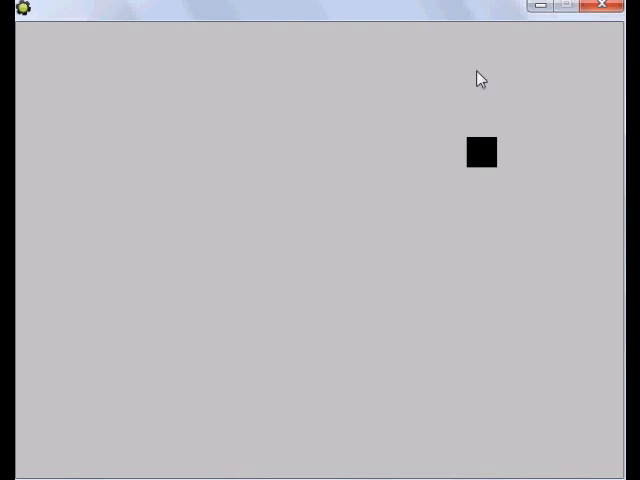